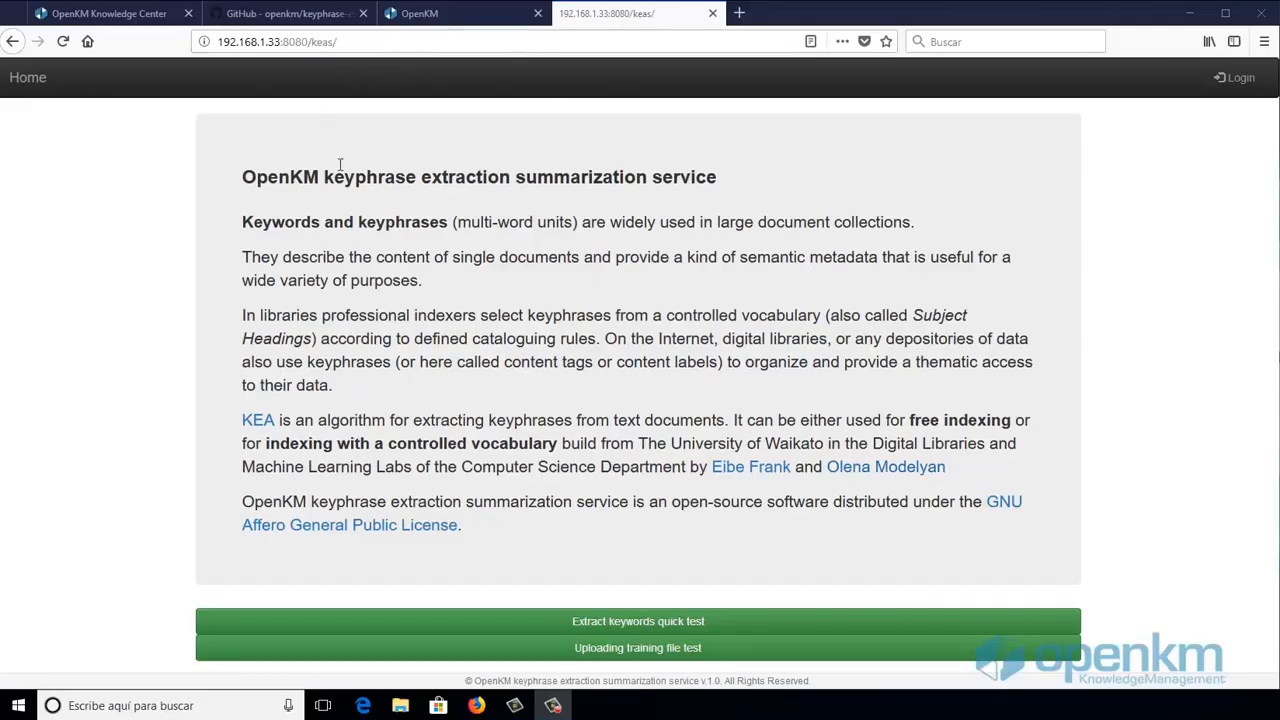
Step: Run the quick keyword extraction test and scroll through the amaranth sample's extracted keywords
drag(320, 177, 717, 177)
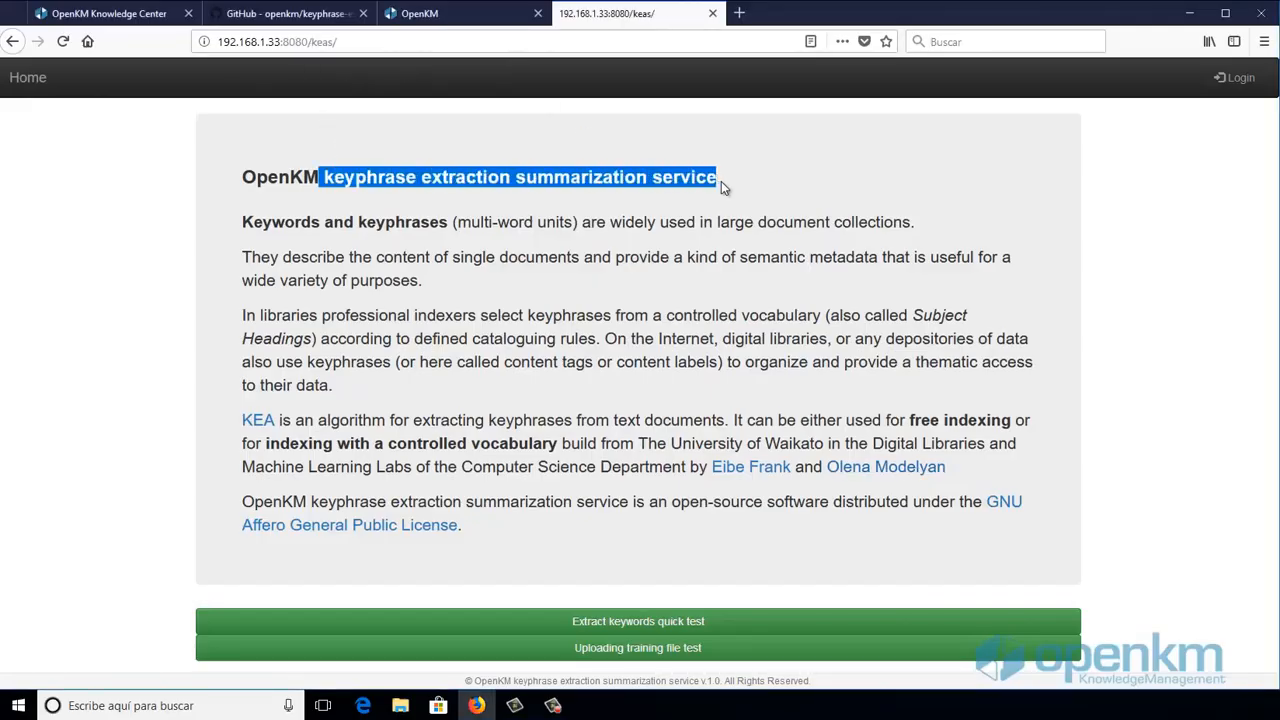
click(360, 41)
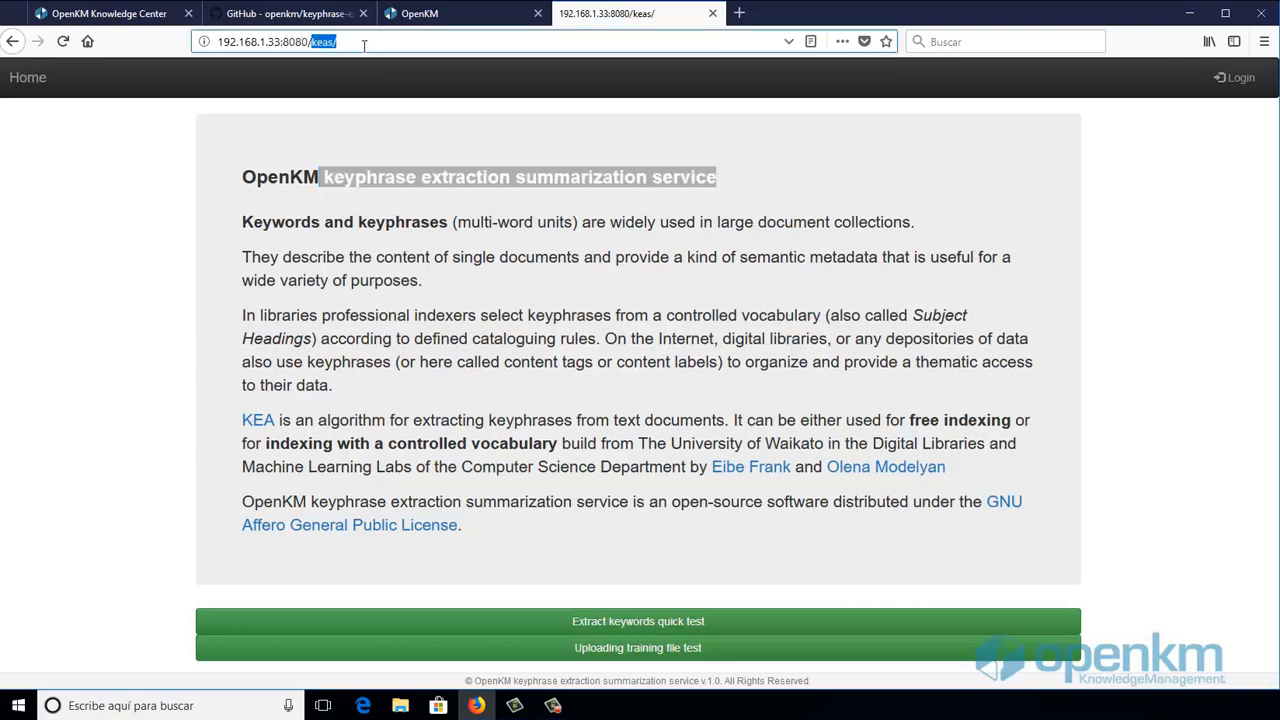
mouse_move(638, 621)
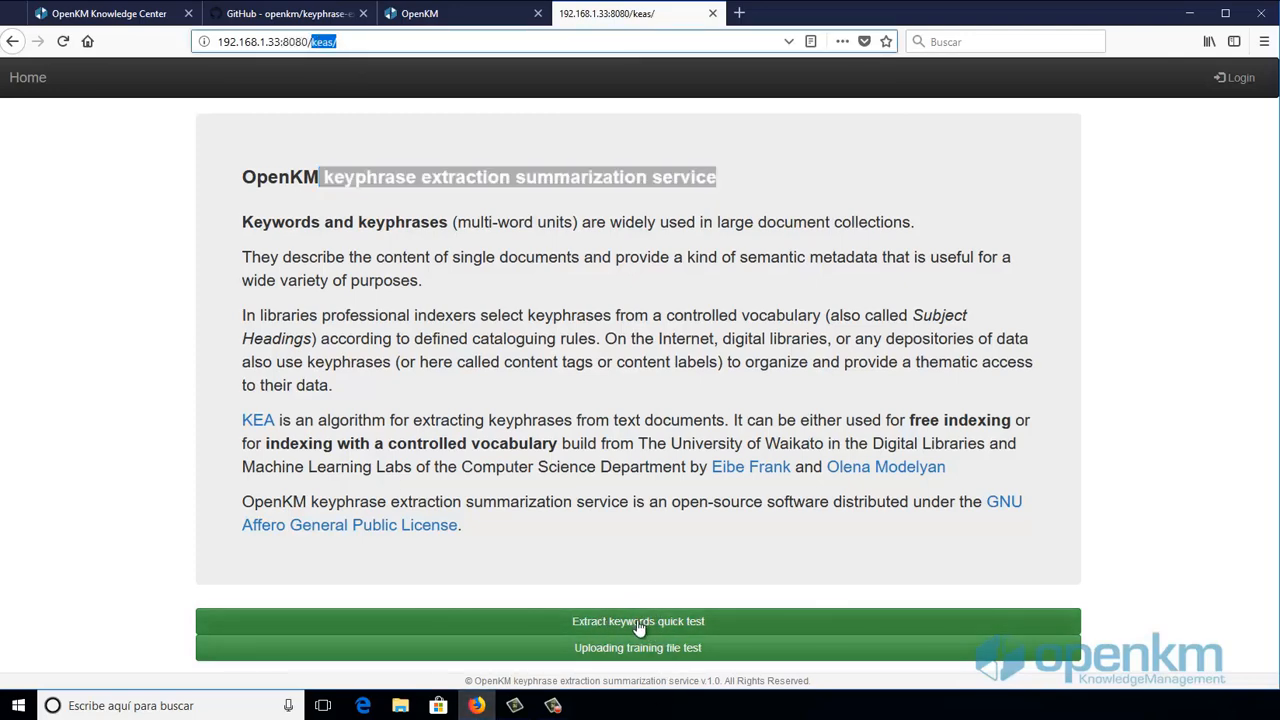
click(638, 621)
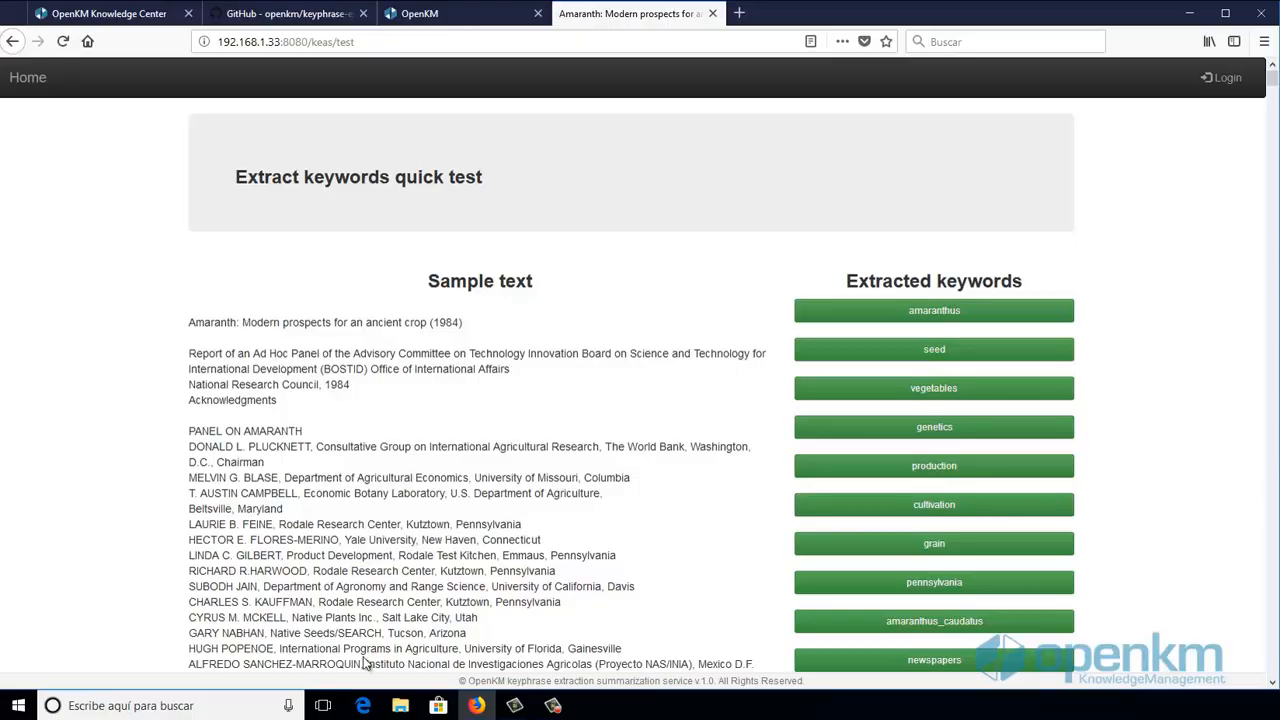
scroll(down, 3)
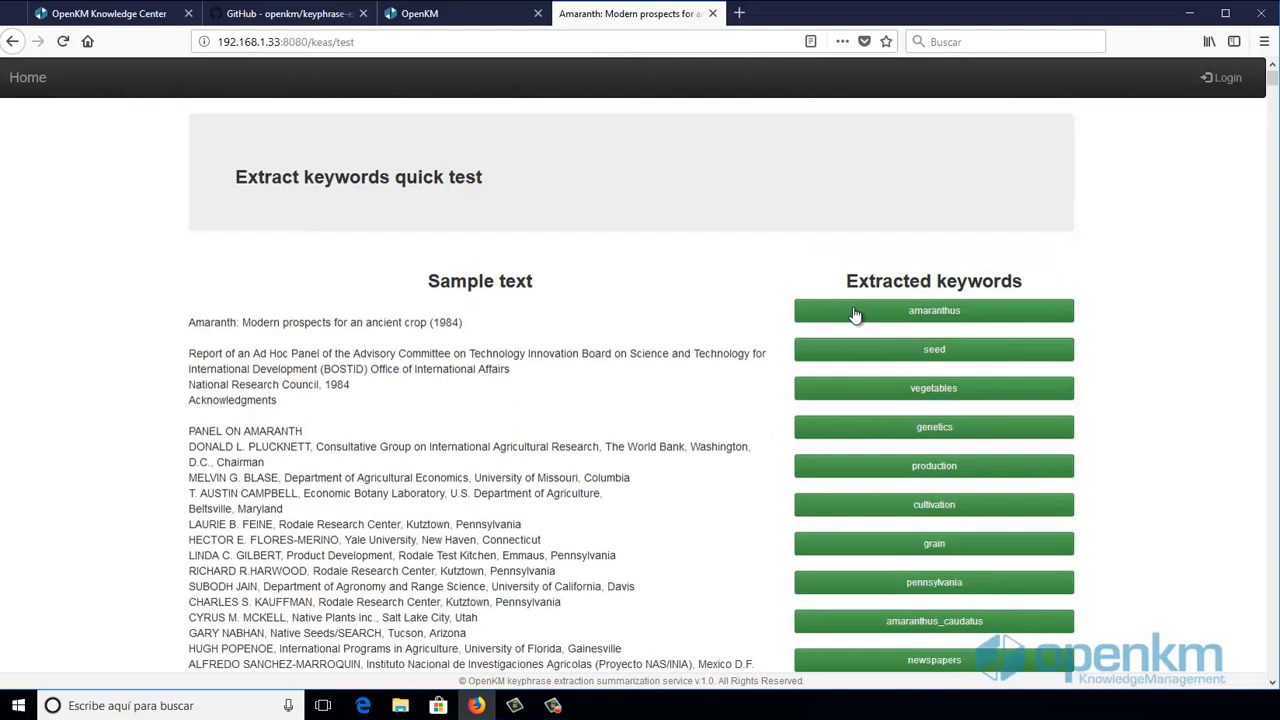
mouse_move(945, 445)
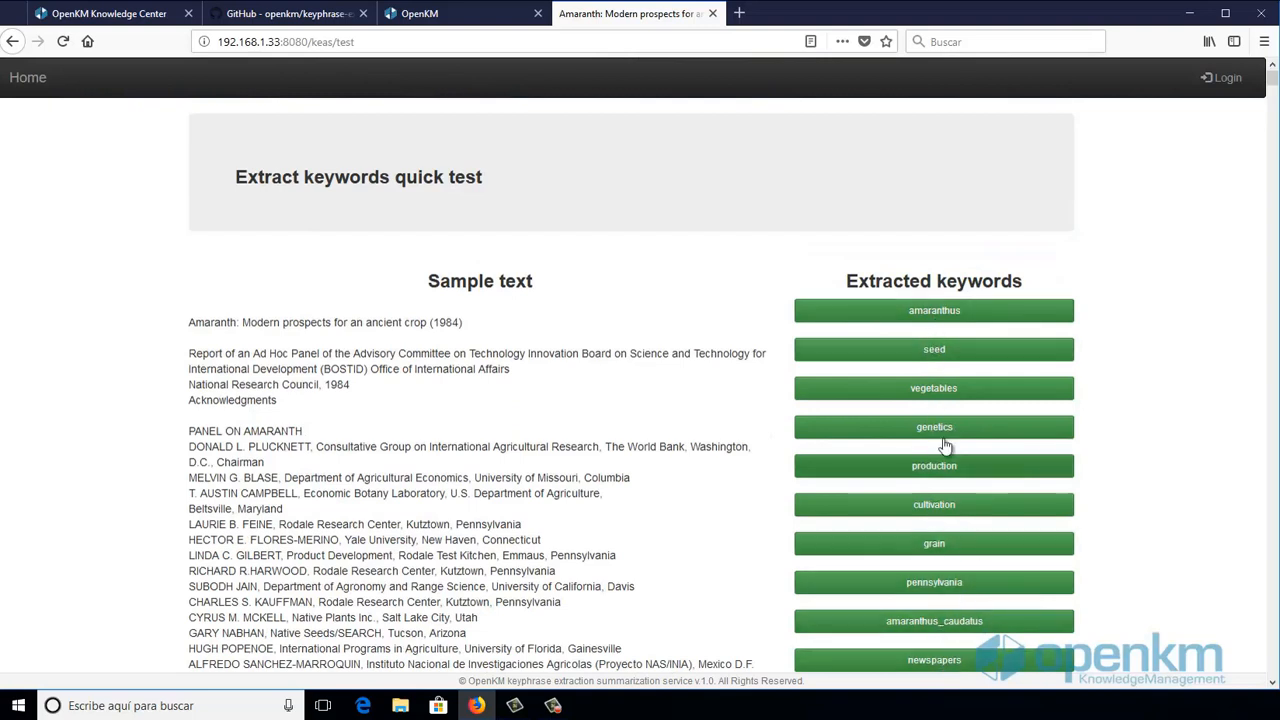
mouse_move(1182, 95)
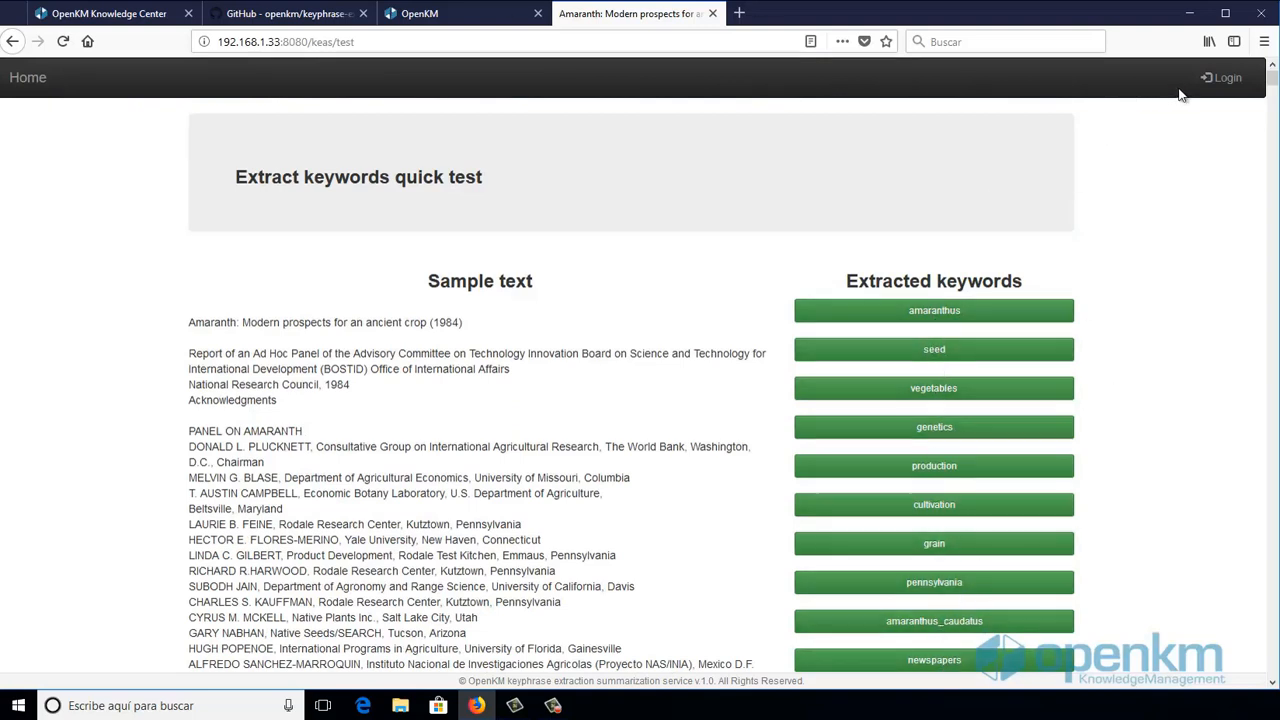
Step: Log in as administrator, decline saving the password, and list the trained model files
click(1234, 77)
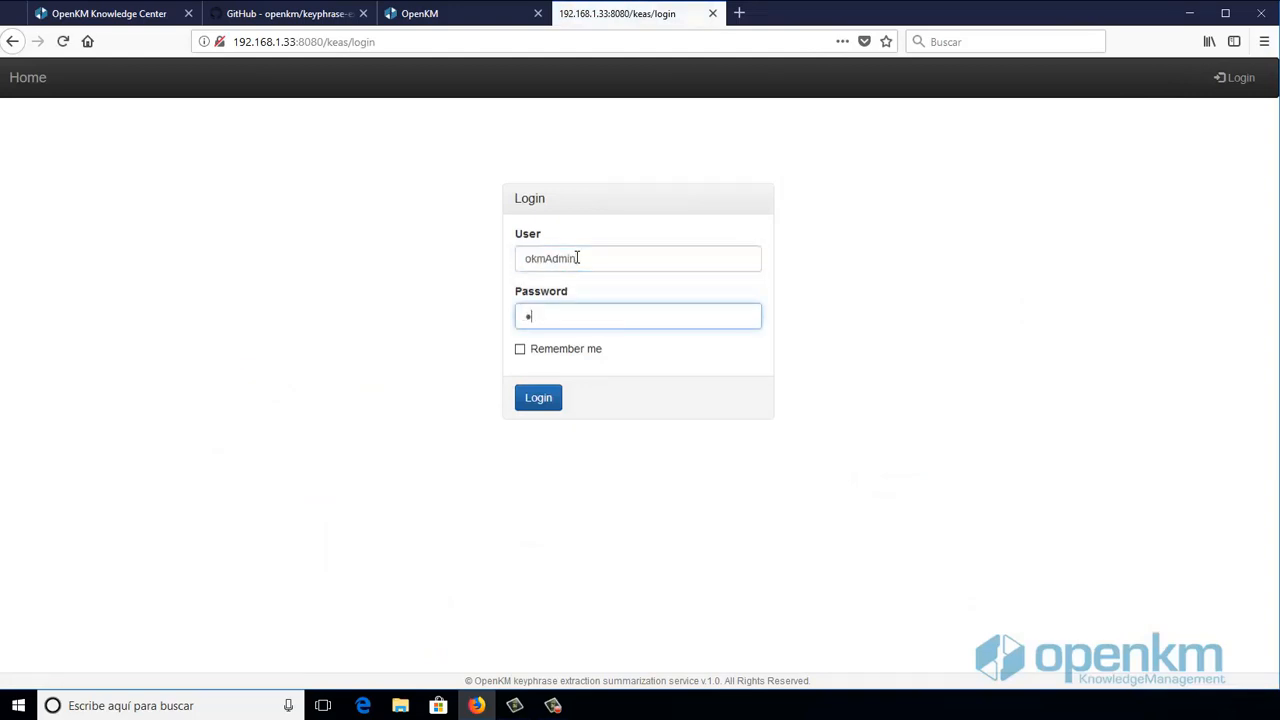
click(538, 397)
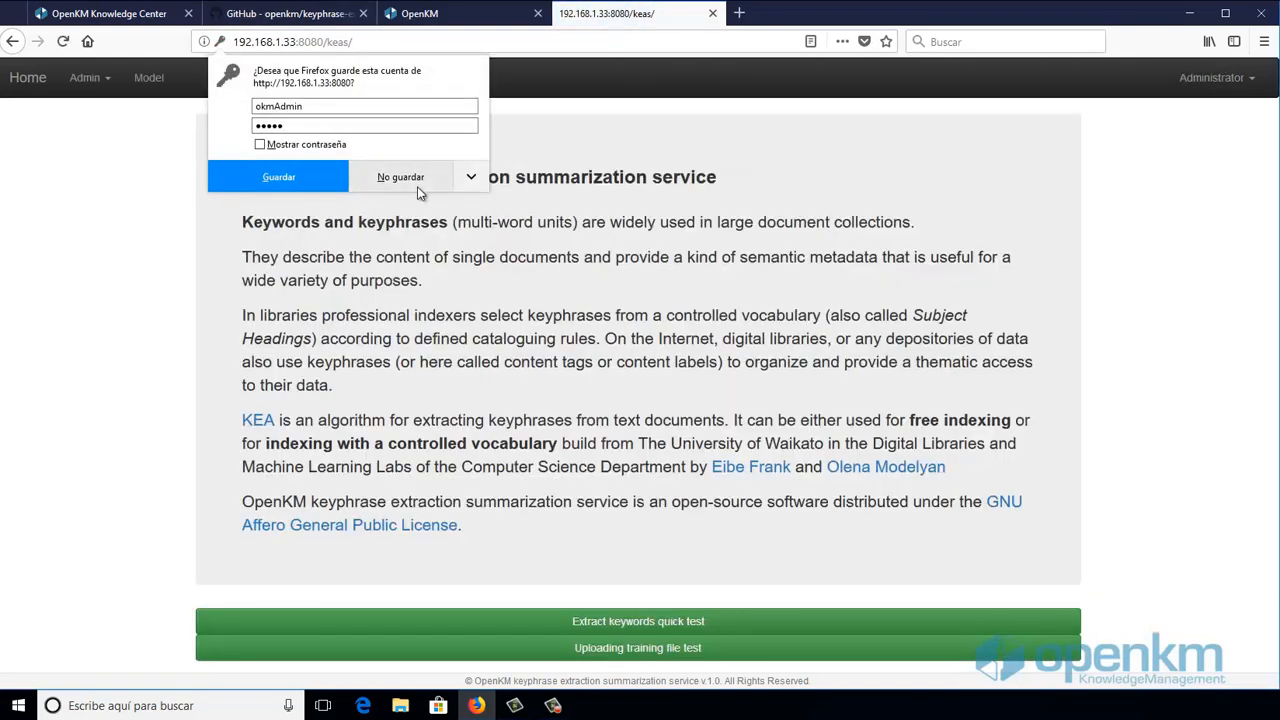
click(400, 177)
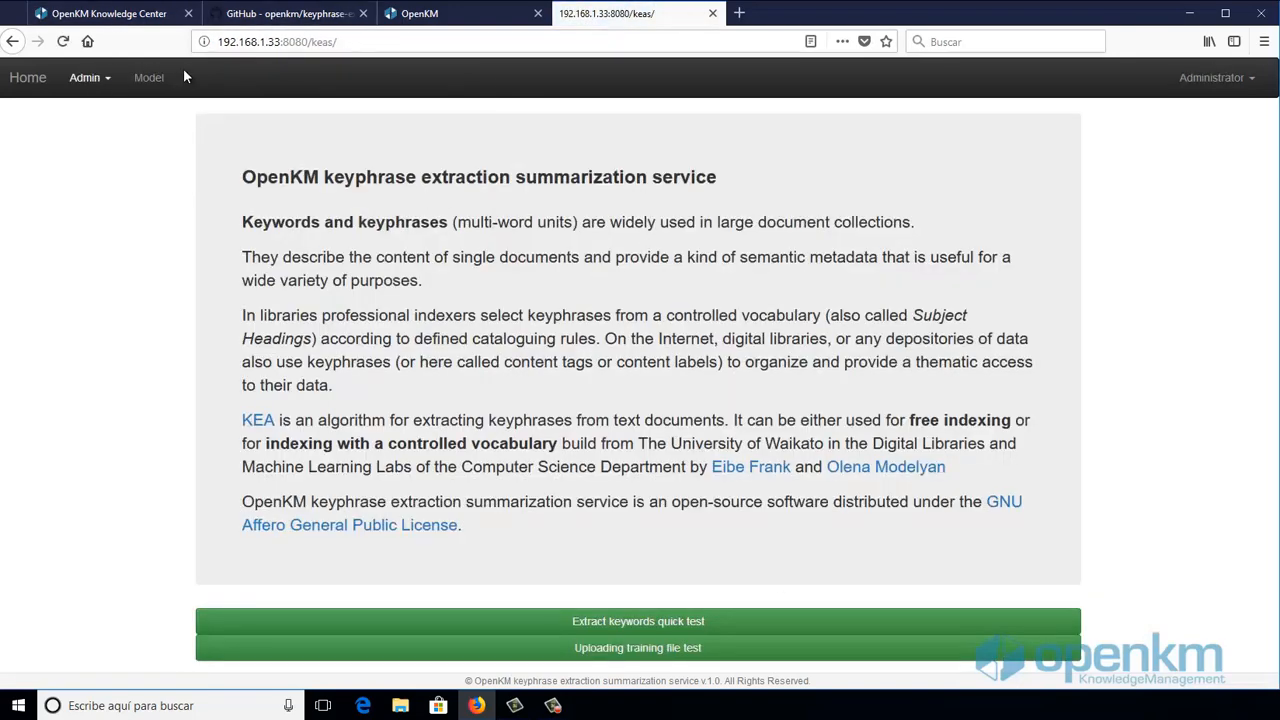
click(148, 77)
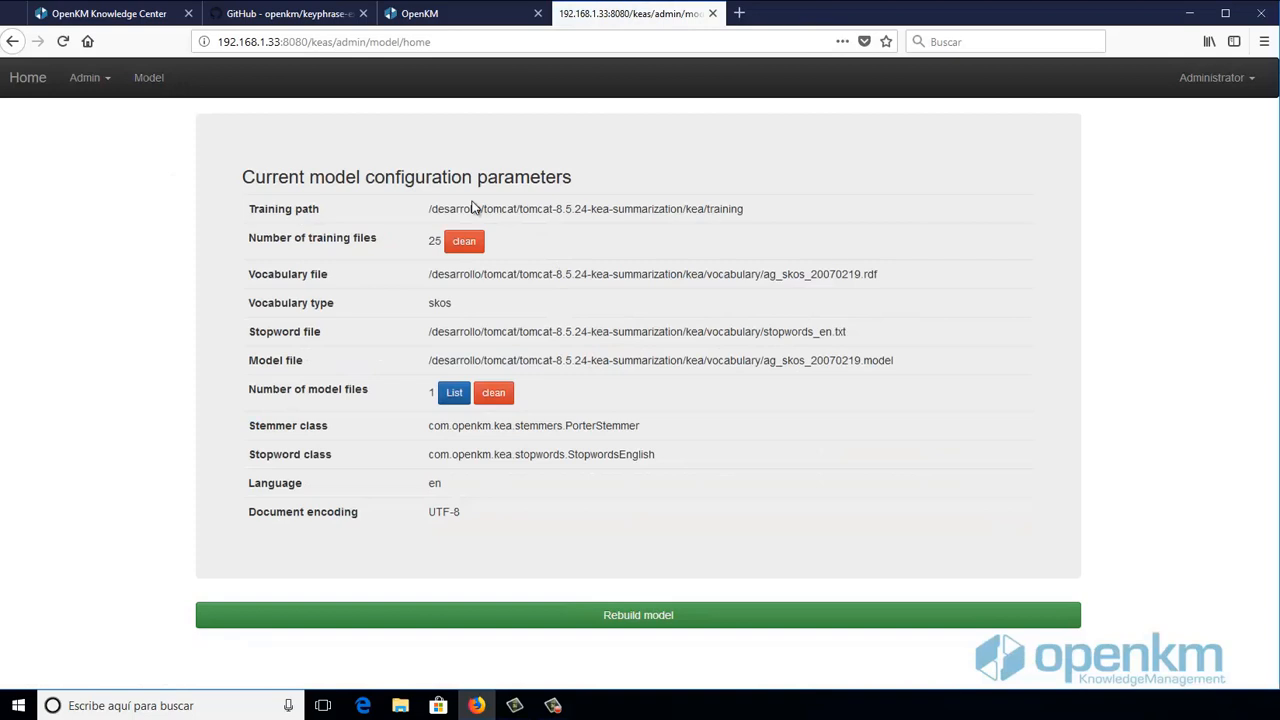
mouse_move(428, 393)
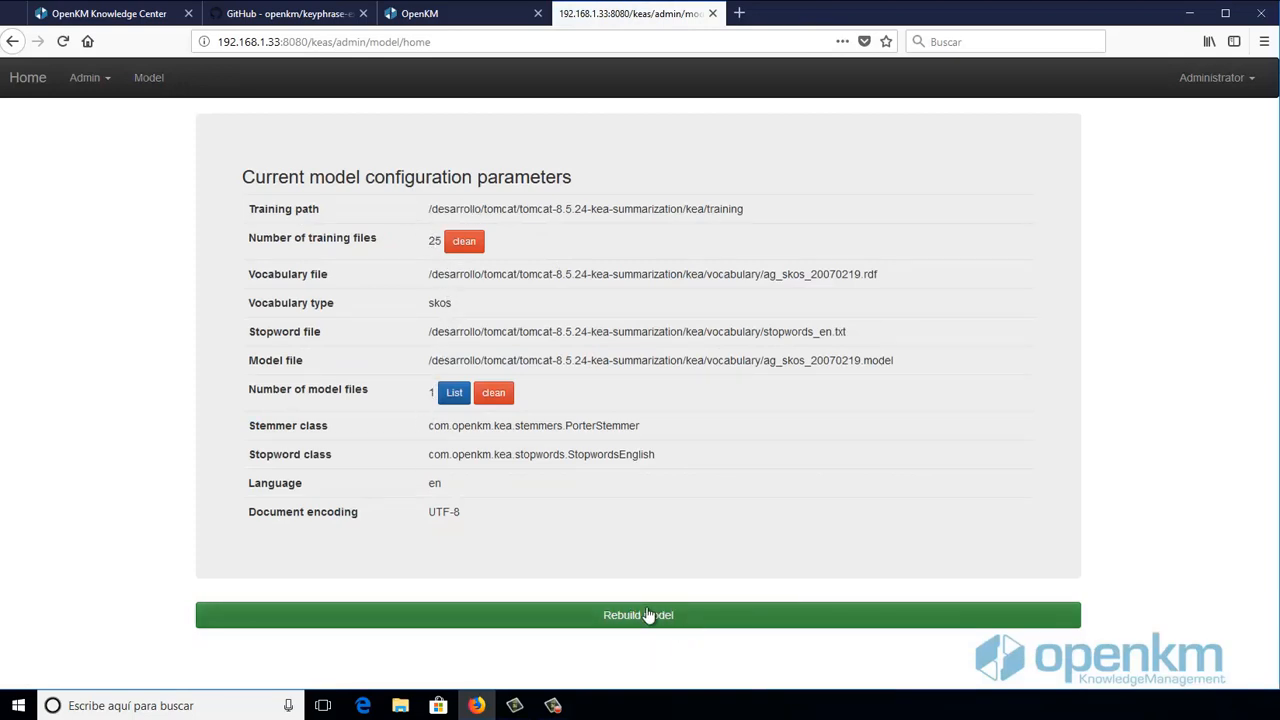
click(454, 392)
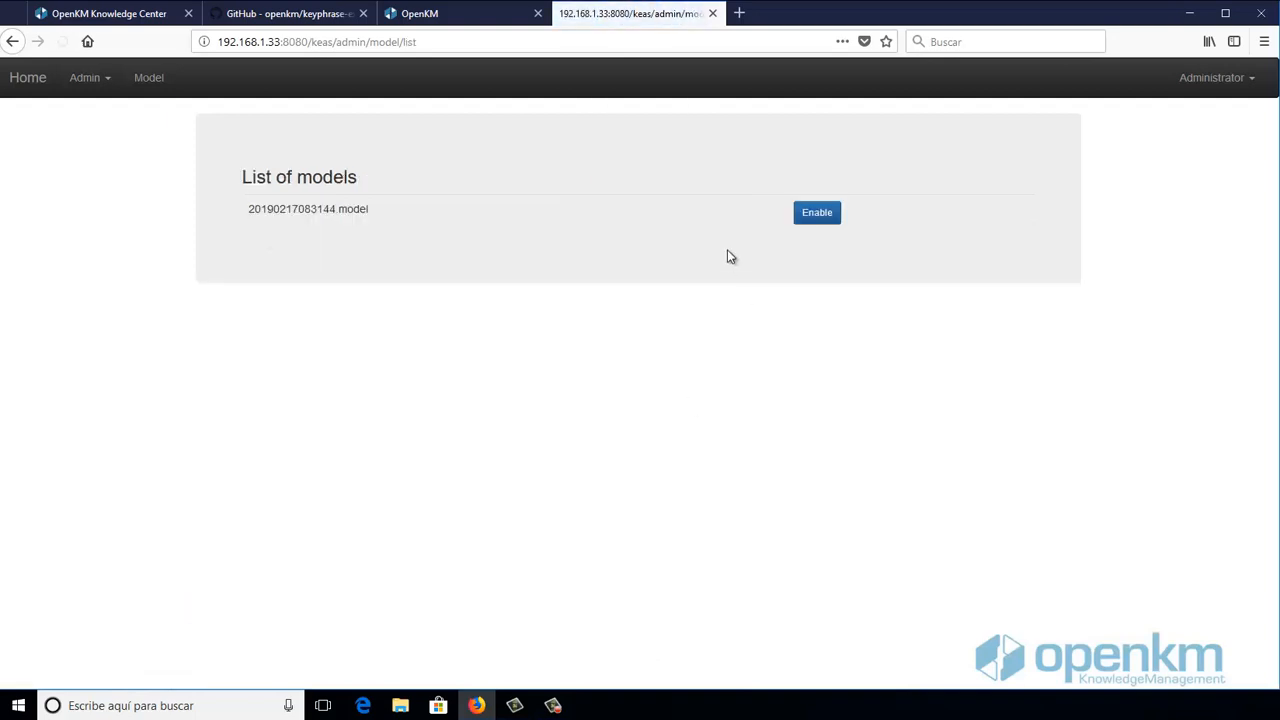
mouse_move(148, 77)
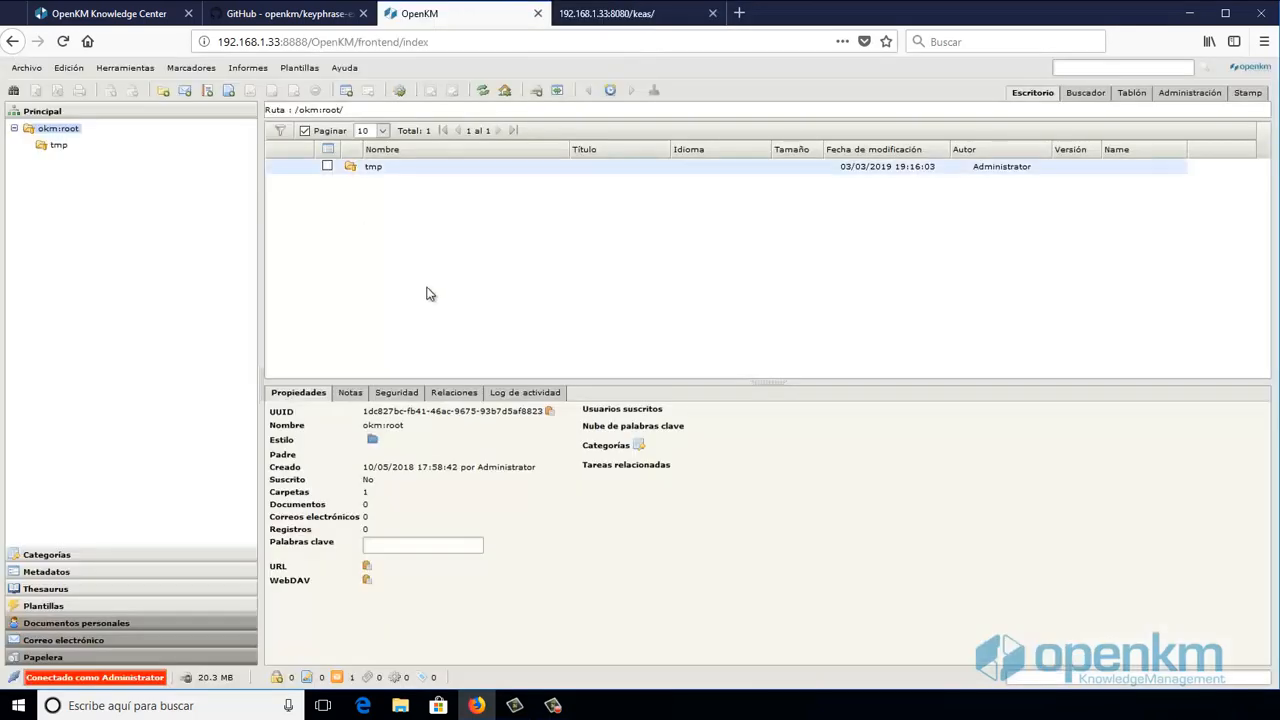
Step: View the Summarization automation rule, then search configuration for 'su' to find summarization.service.url
click(1188, 92)
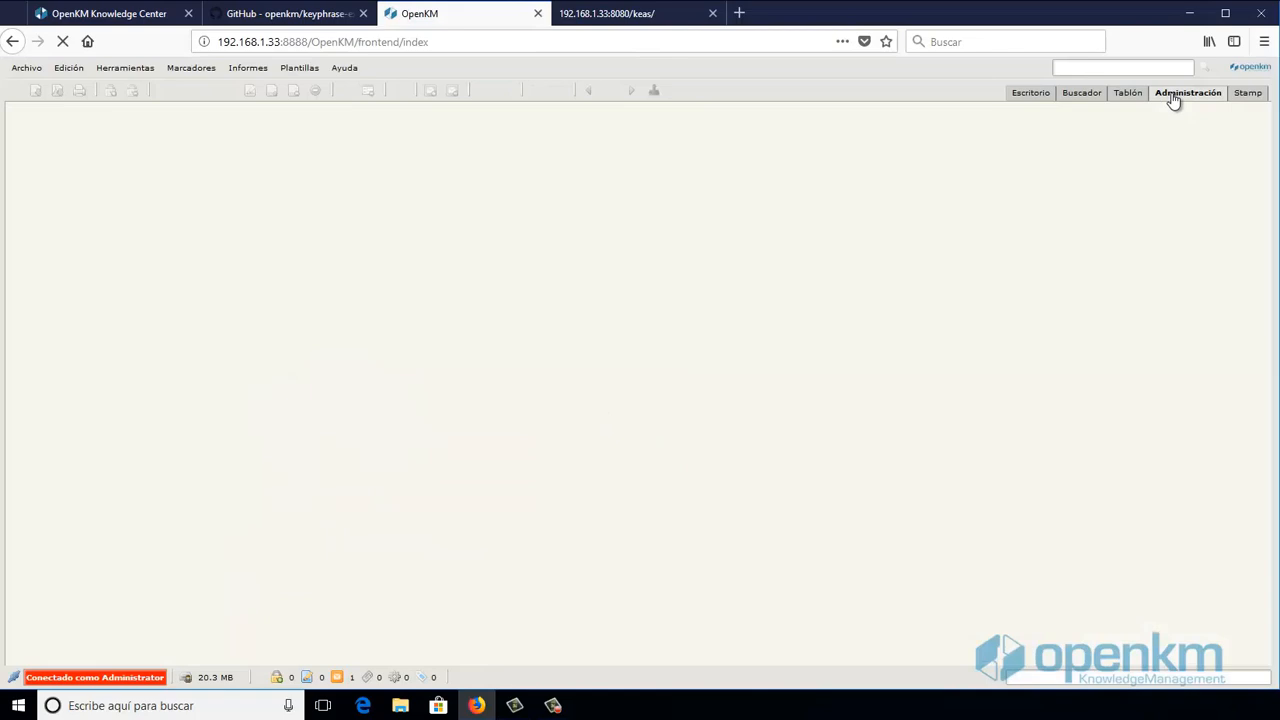
click(1187, 92)
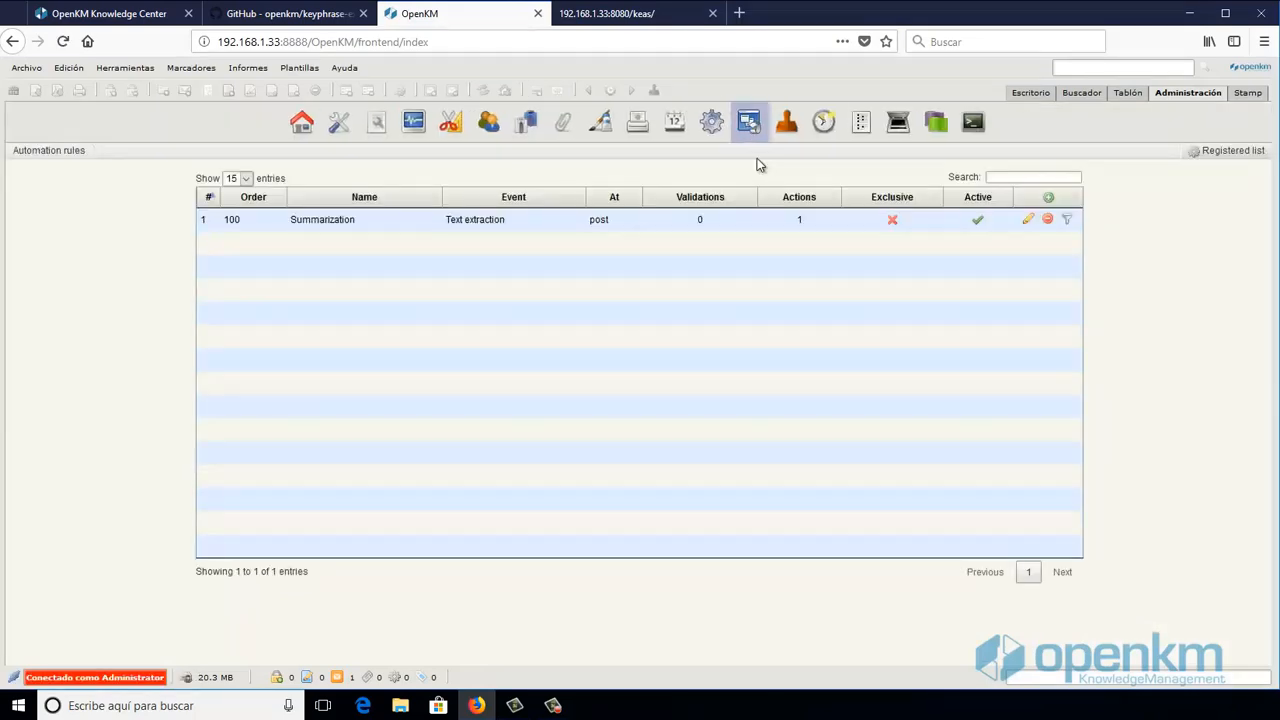
mouse_move(547, 192)
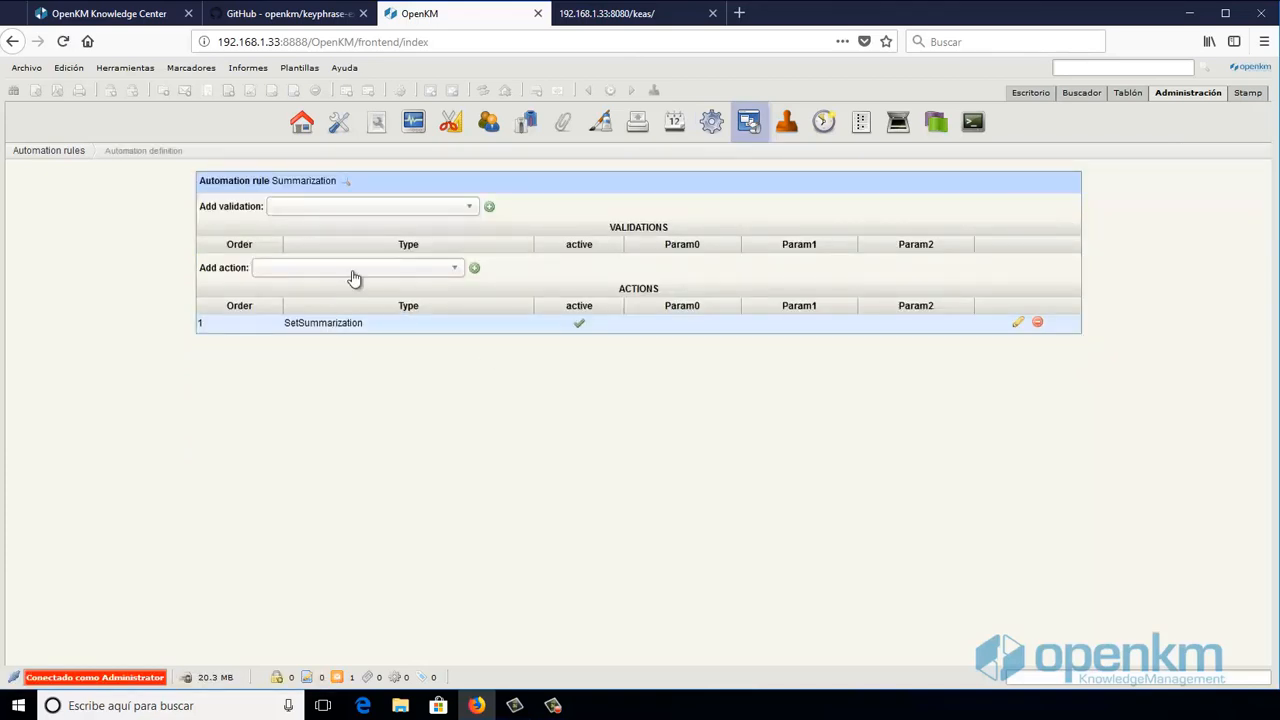
mouse_move(403, 238)
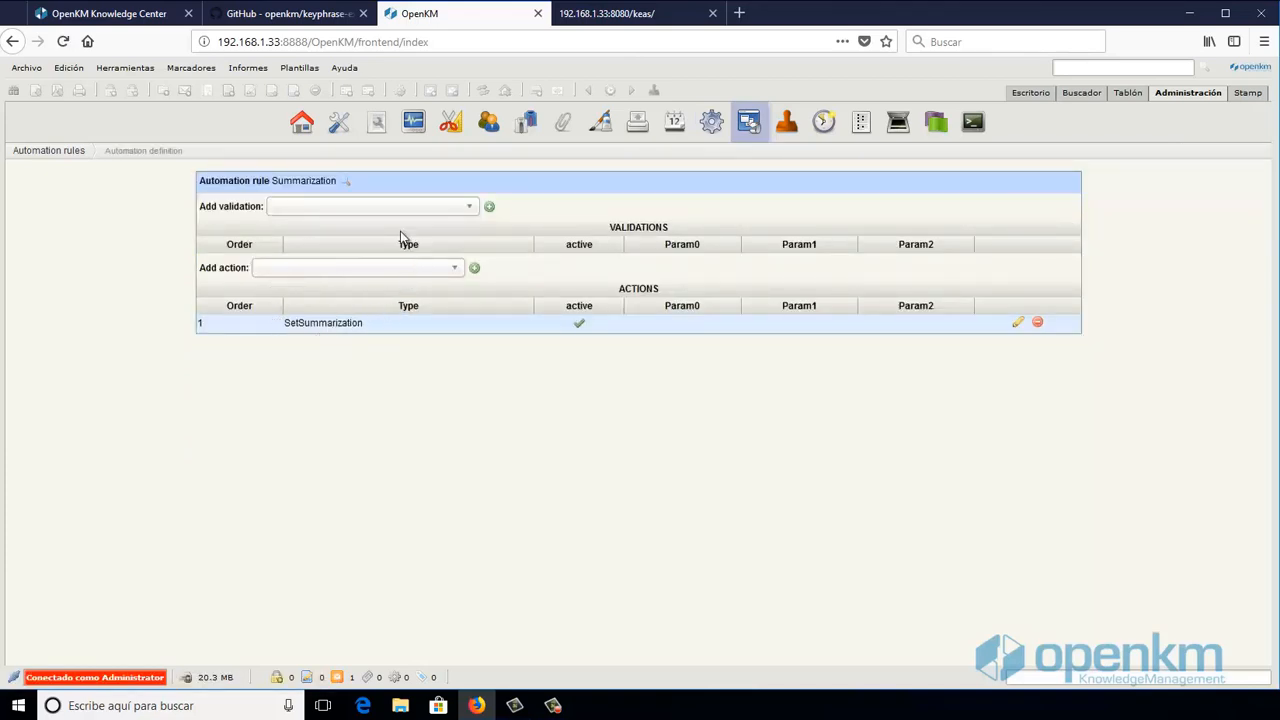
click(338, 121)
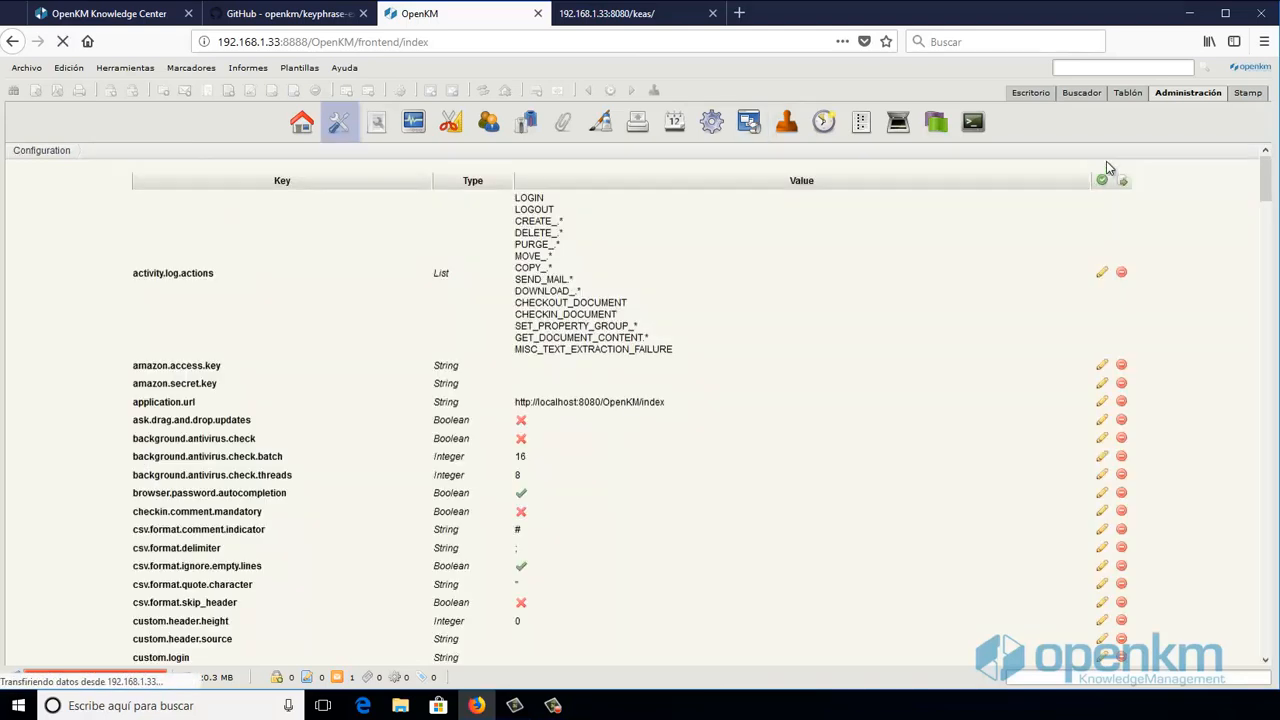
text(summ)
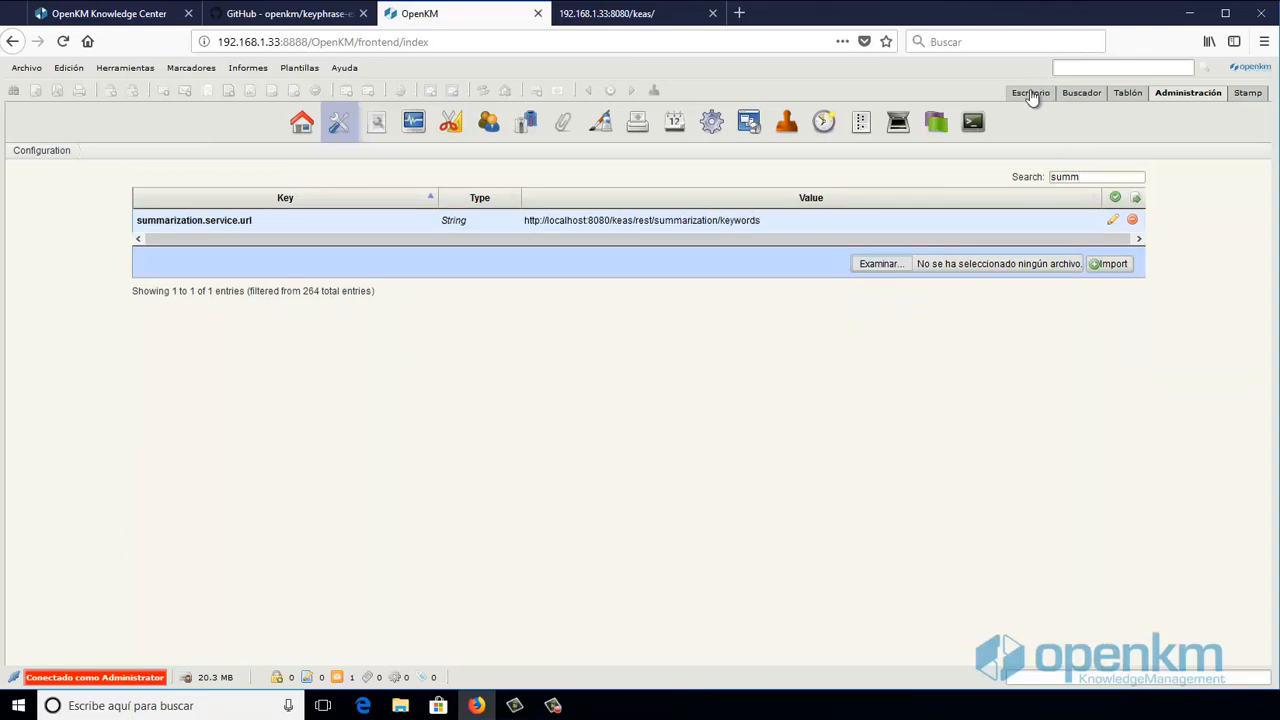
Step: Upload kea-docs, close the upload window, and check the 25 pending text extractions
click(1030, 92)
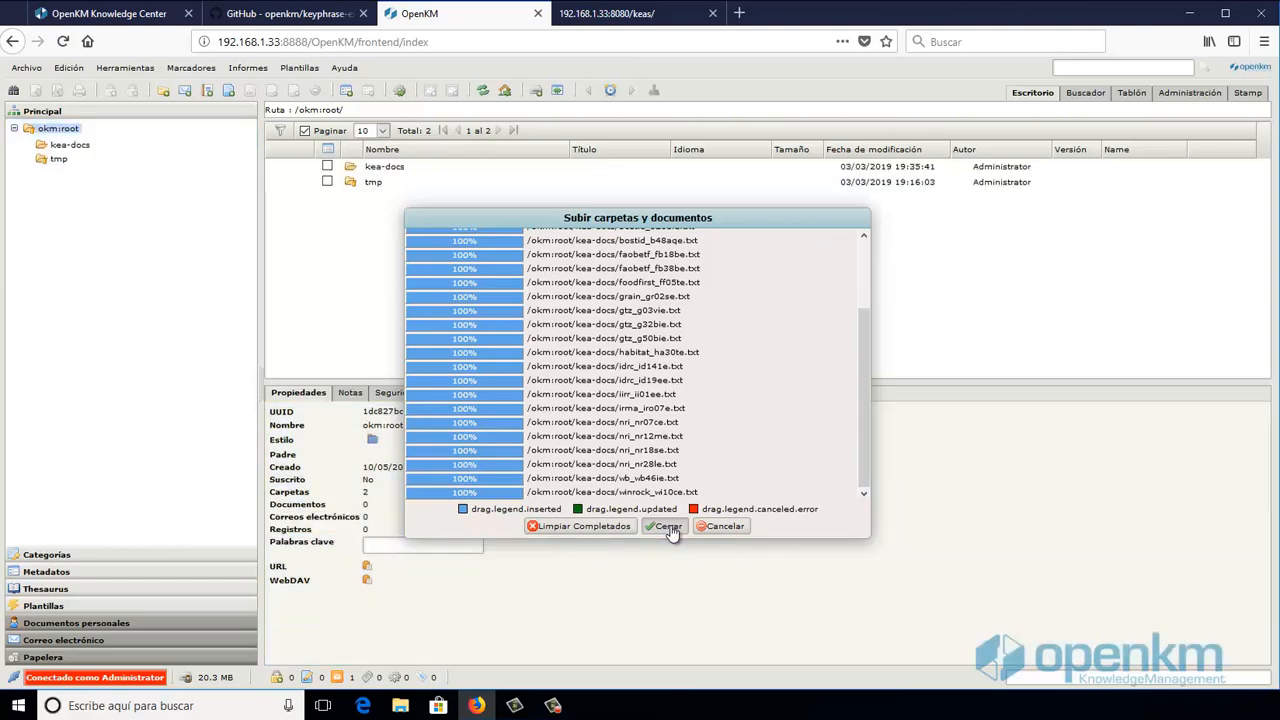
click(665, 526)
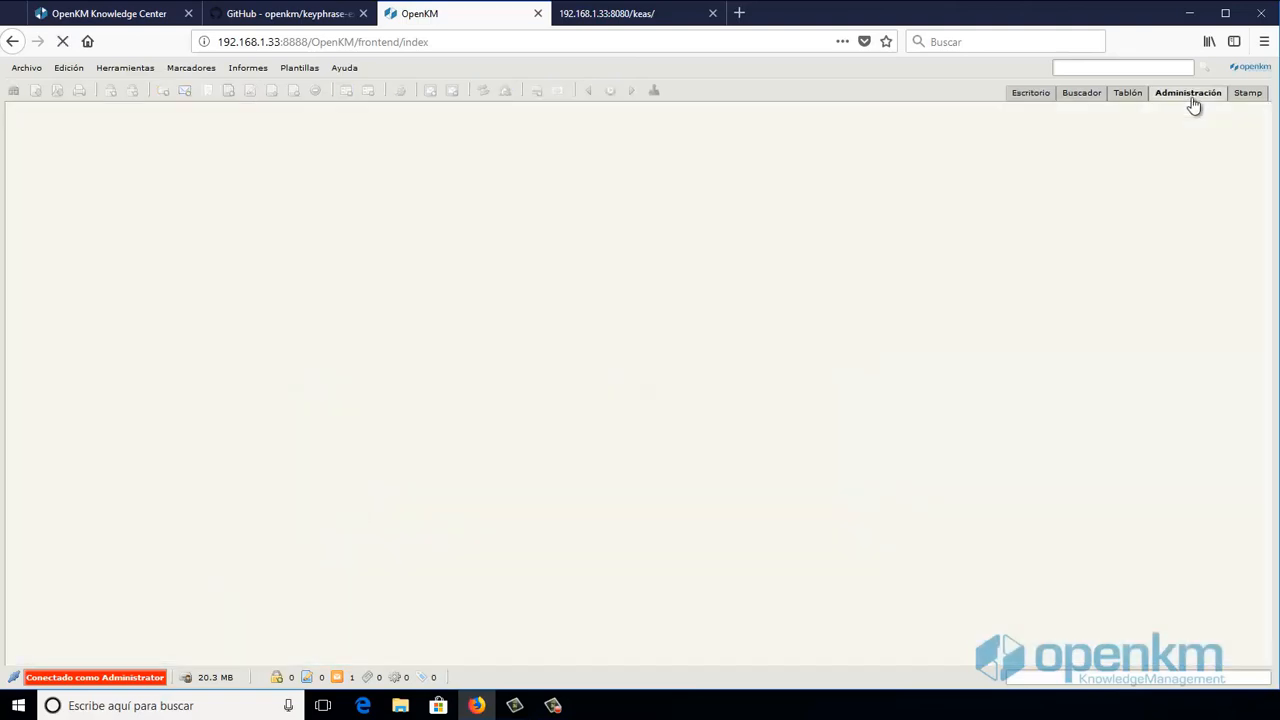
click(1188, 92)
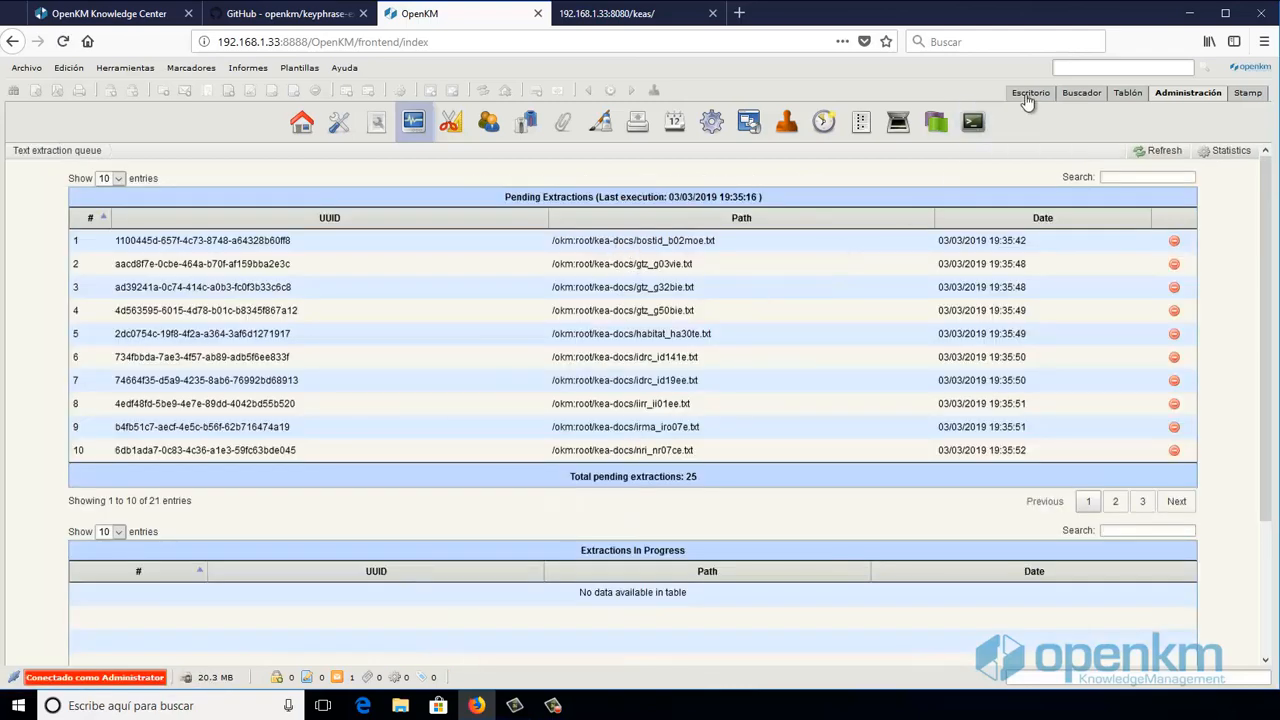
click(1030, 92)
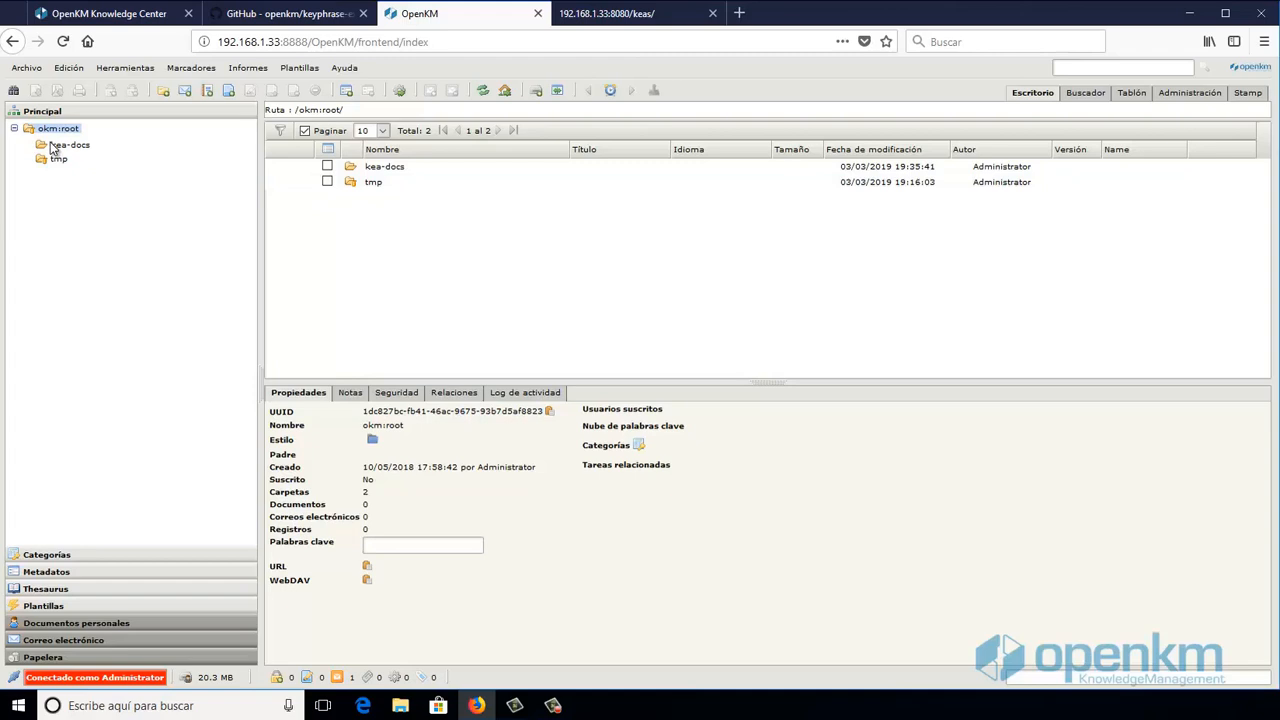
Step: Check the Text Extractor Worker in Crontab and confirm the text extraction queue is empty
click(68, 144)
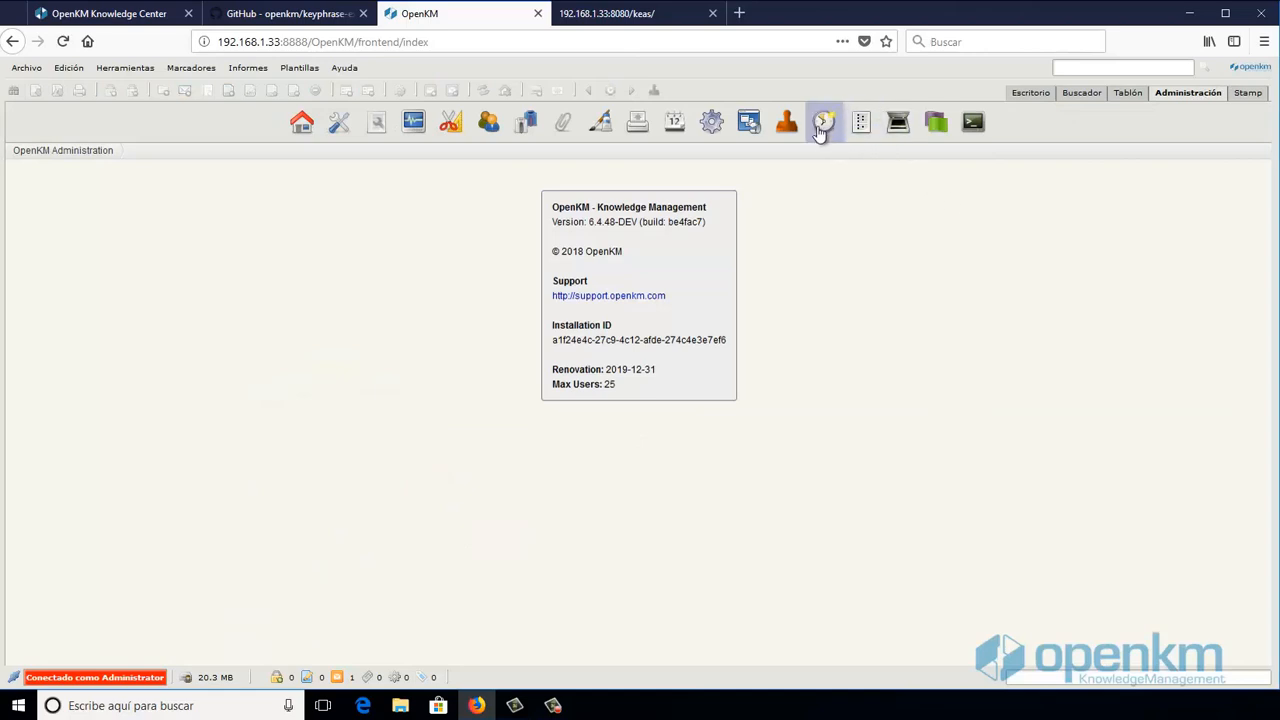
click(823, 121)
text(text)
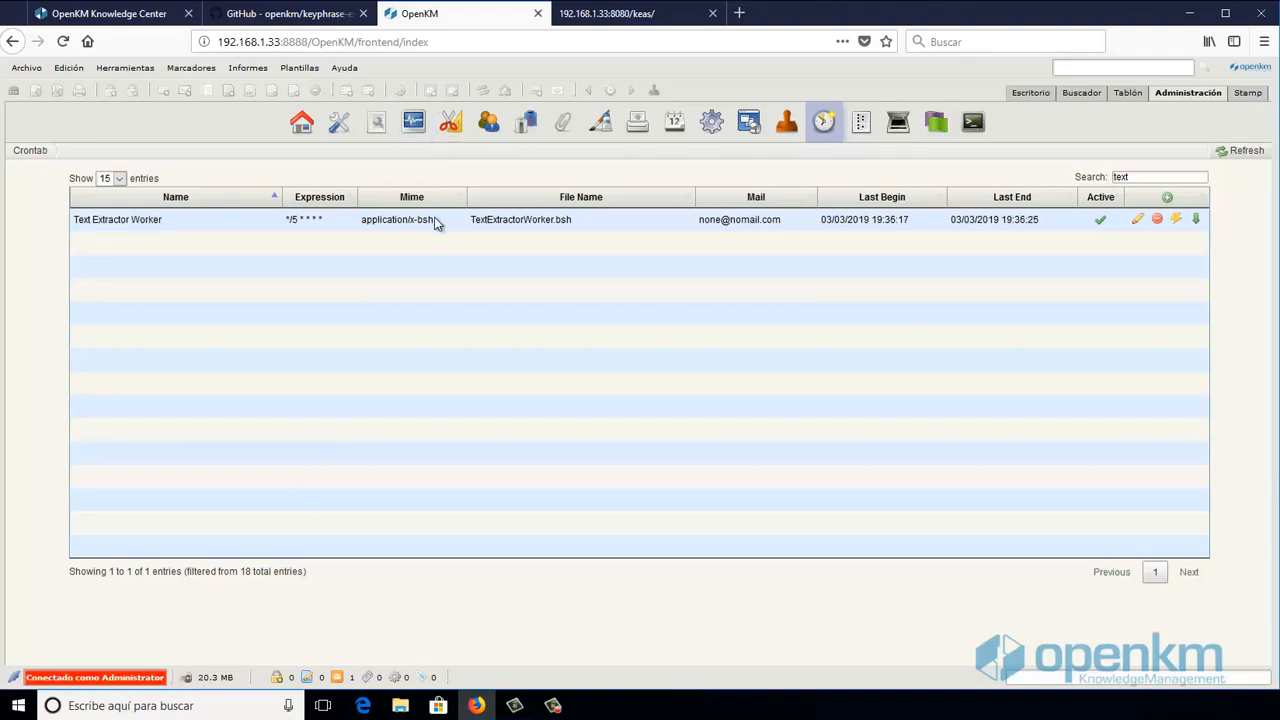
click(413, 121)
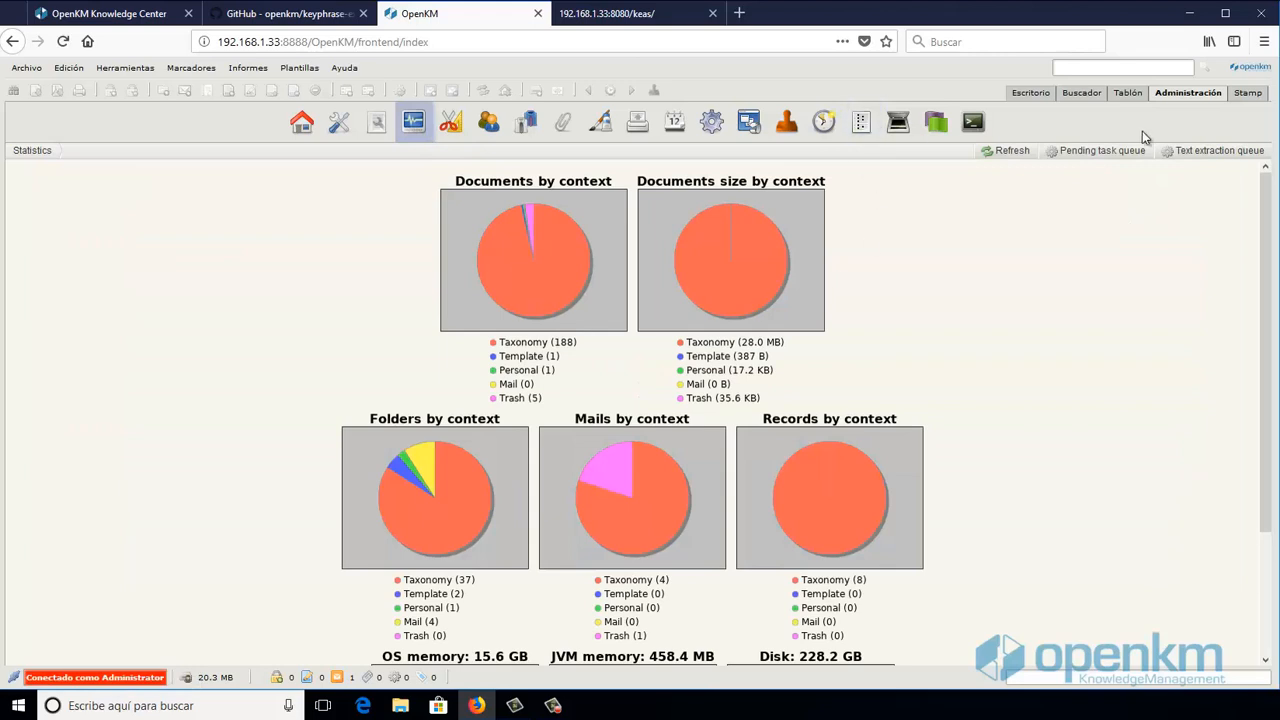
click(1219, 150)
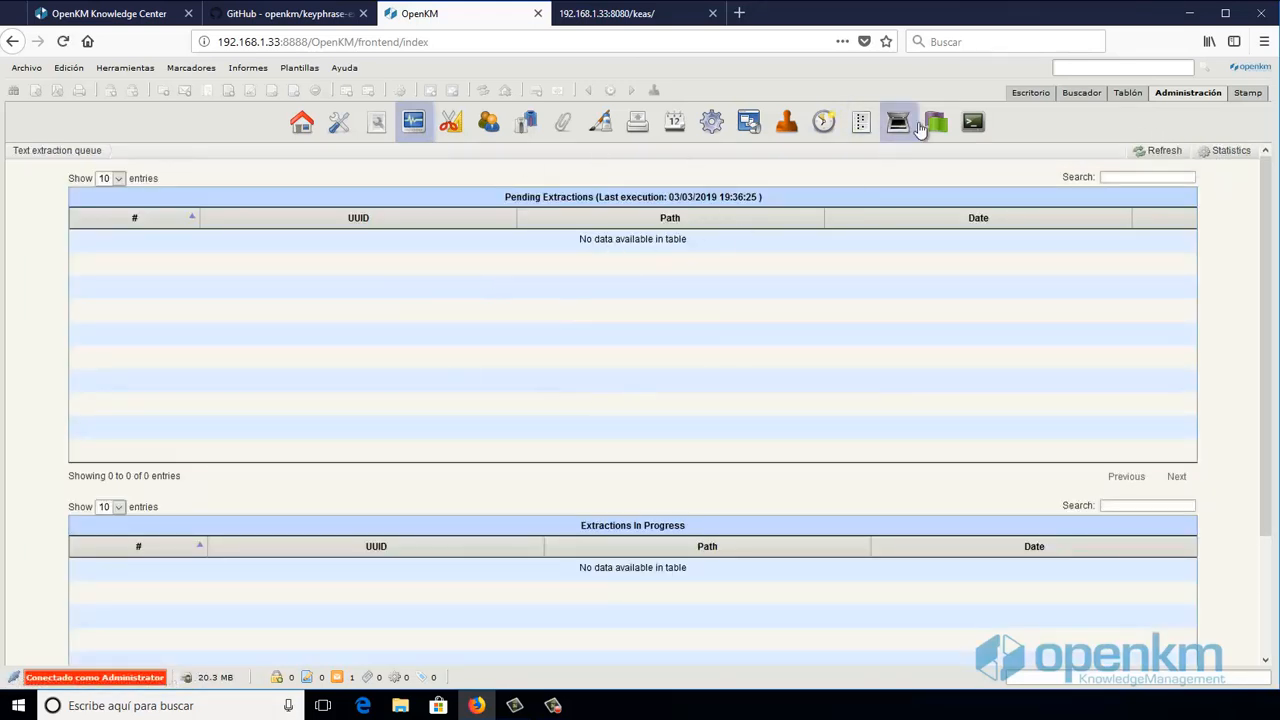
Step: Open kea-docs and view keywords of bostid_b02moe, b10vee, b14age, b16ene and b17mie
click(1030, 92)
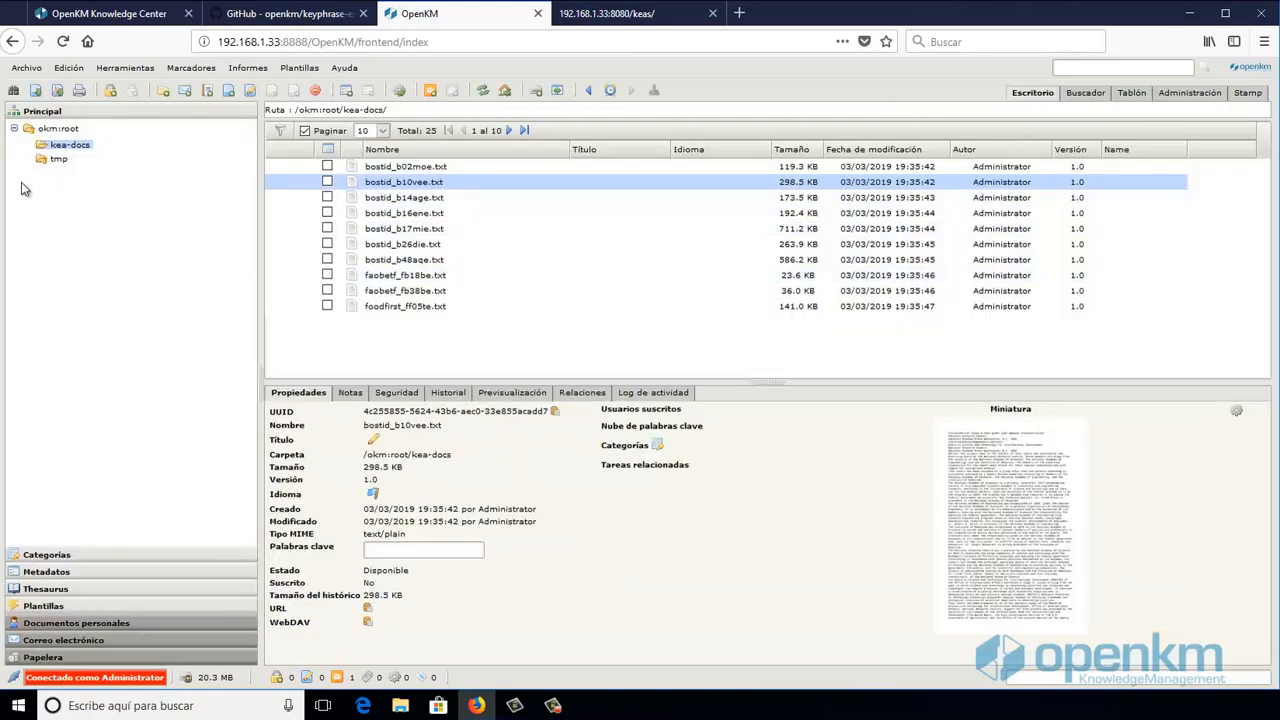
click(69, 144)
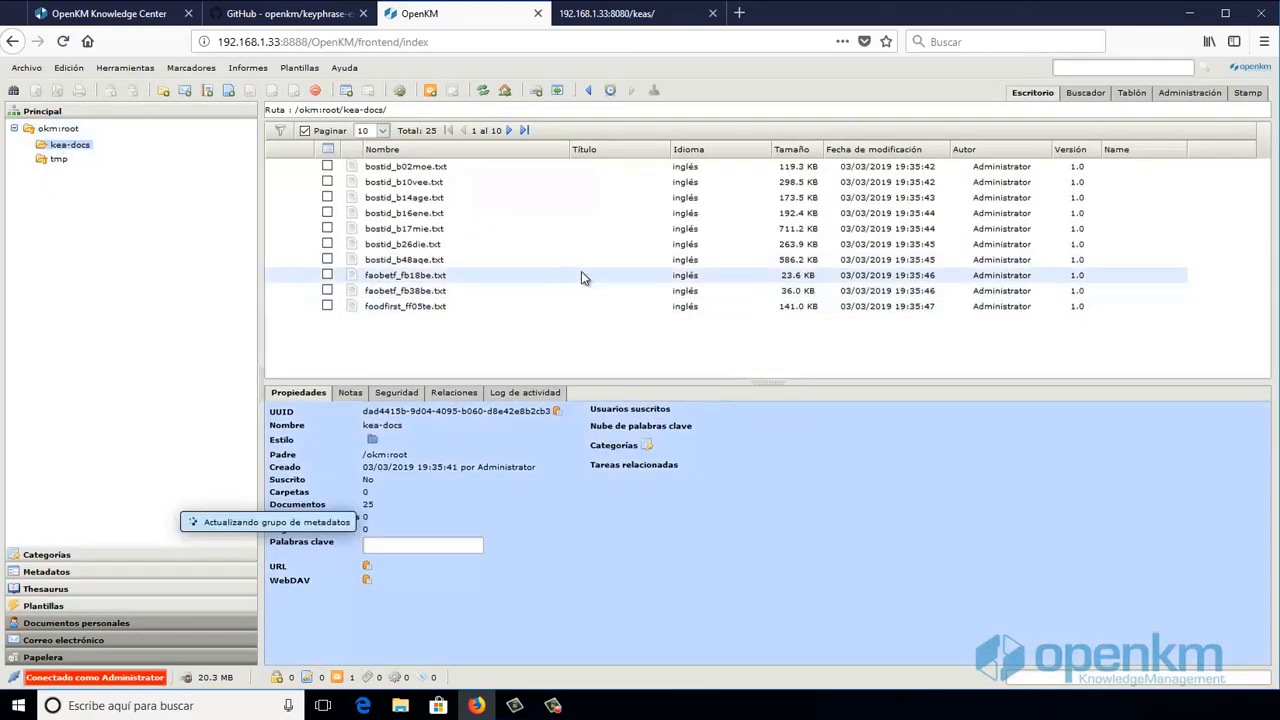
click(405, 166)
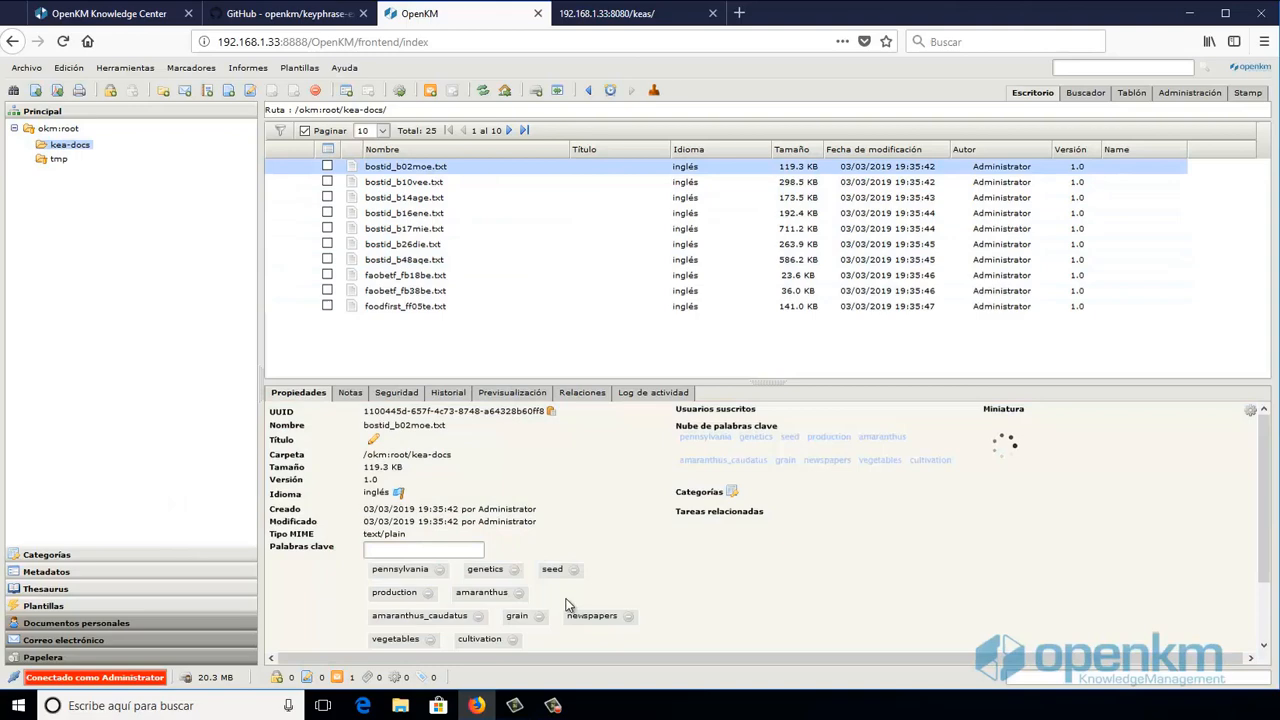
click(404, 182)
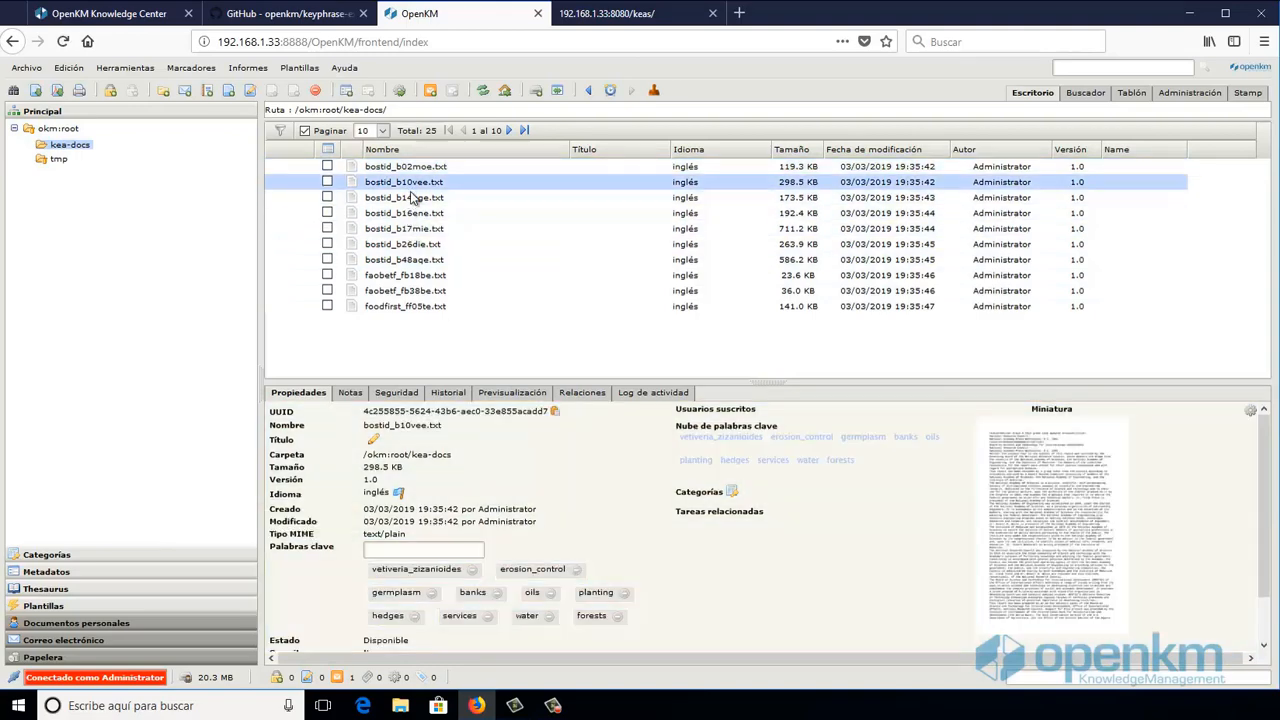
click(404, 197)
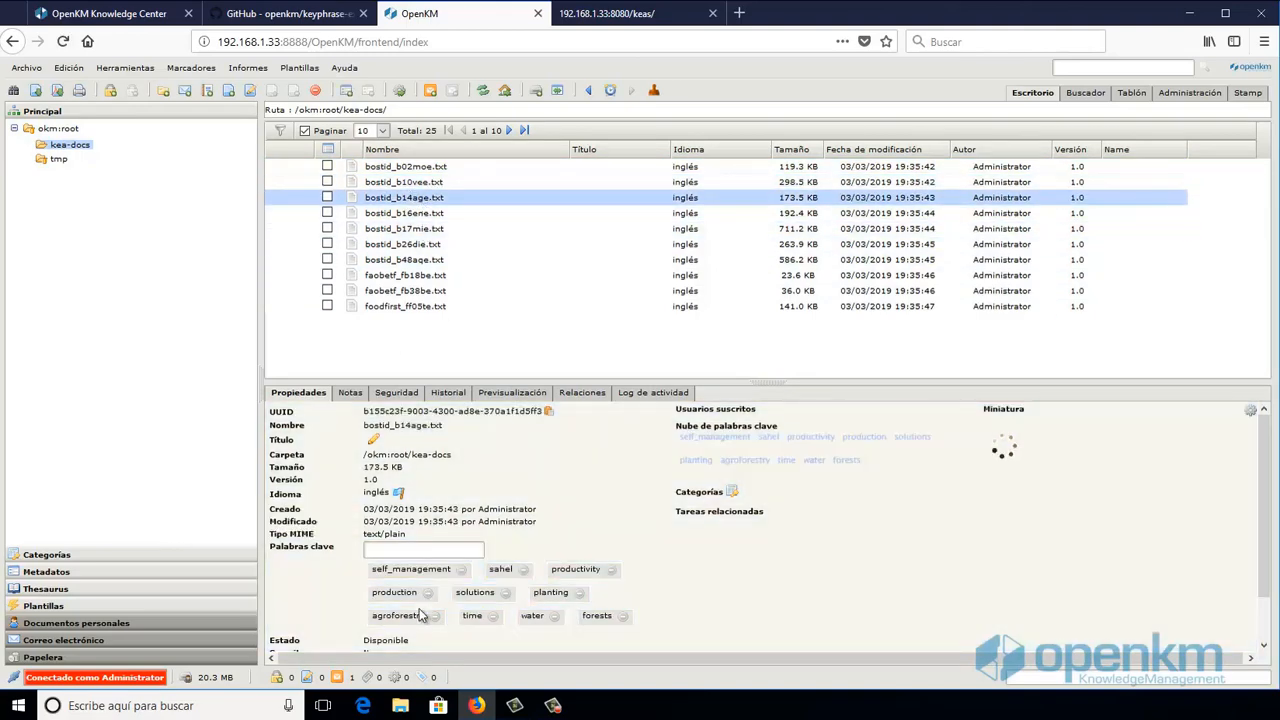
click(404, 213)
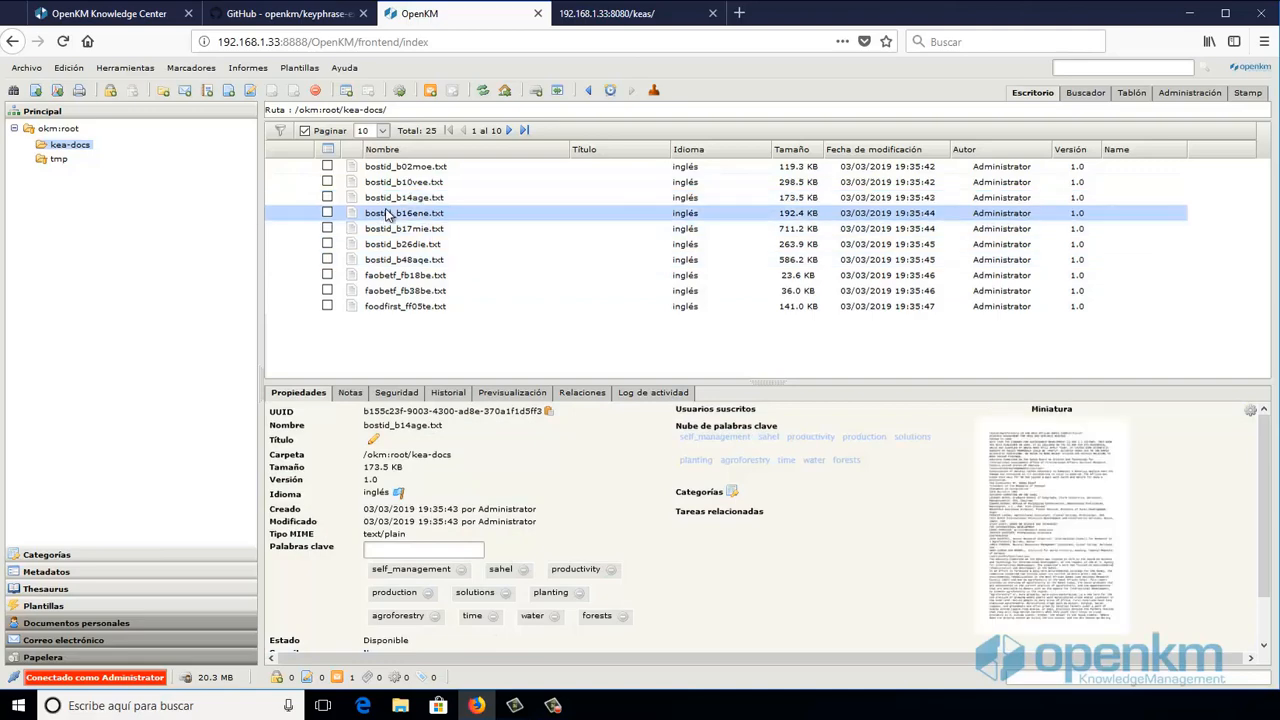
click(404, 213)
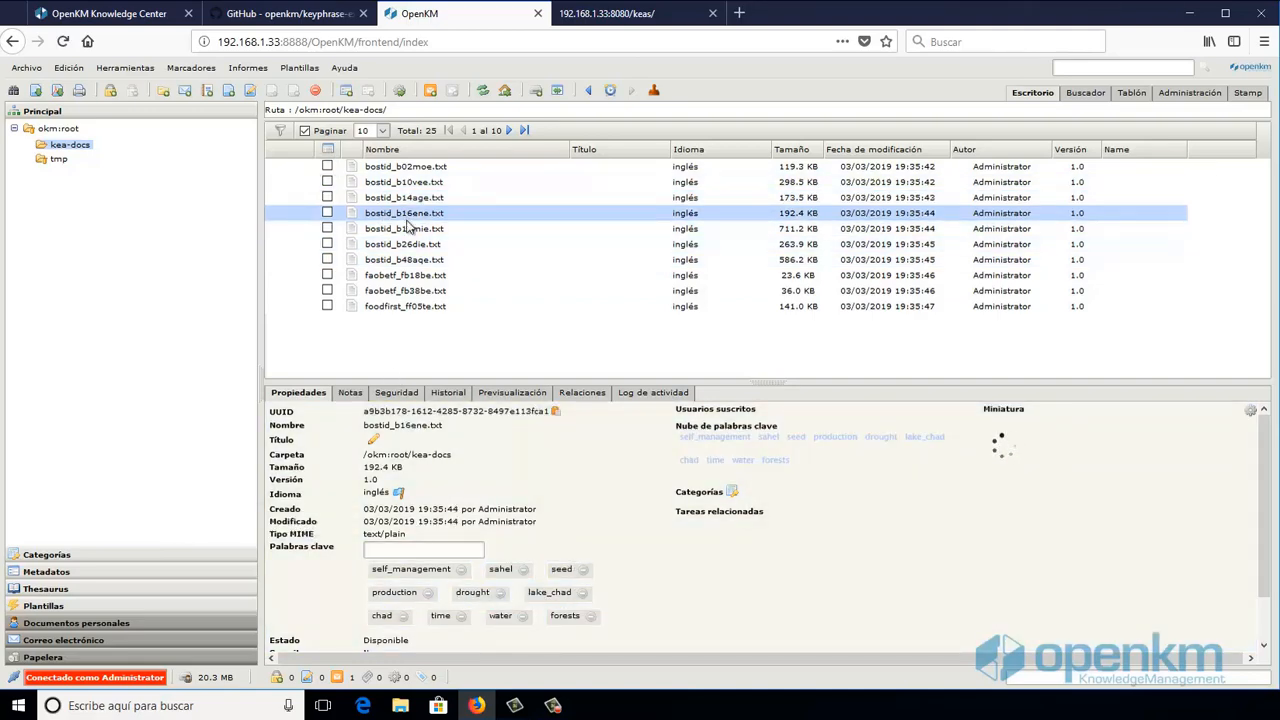
click(404, 228)
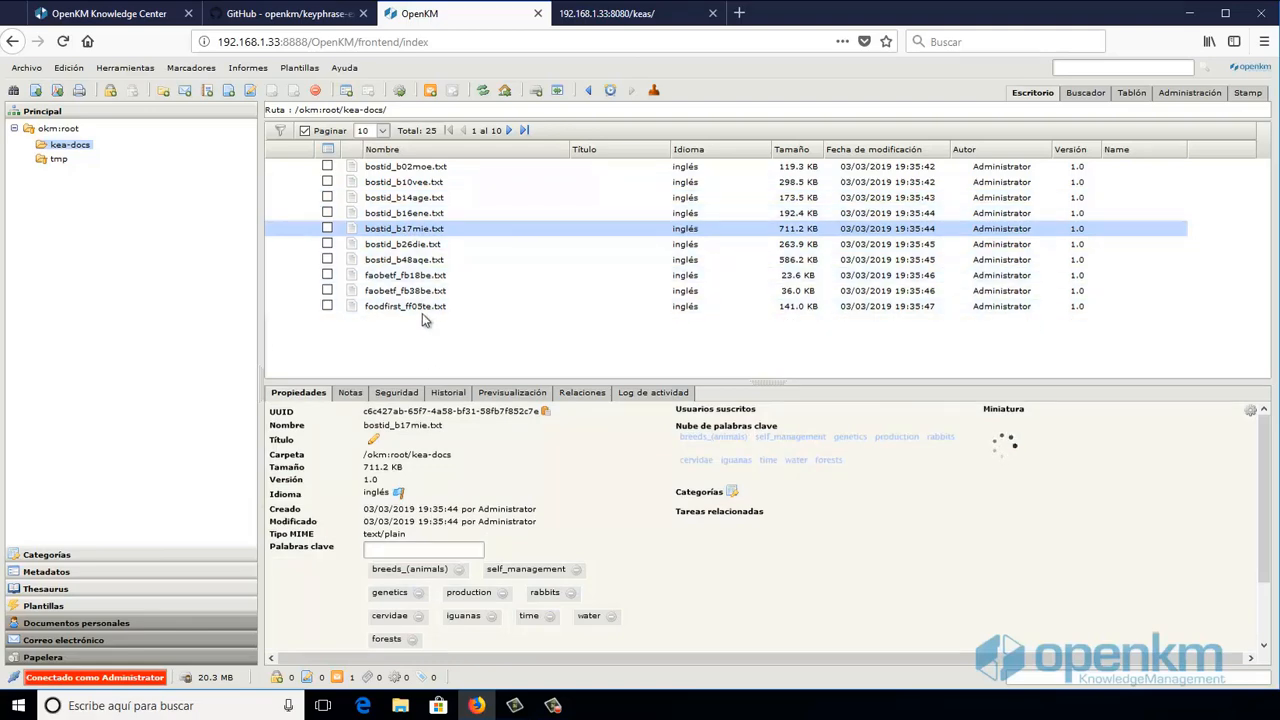
mouse_move(850, 378)
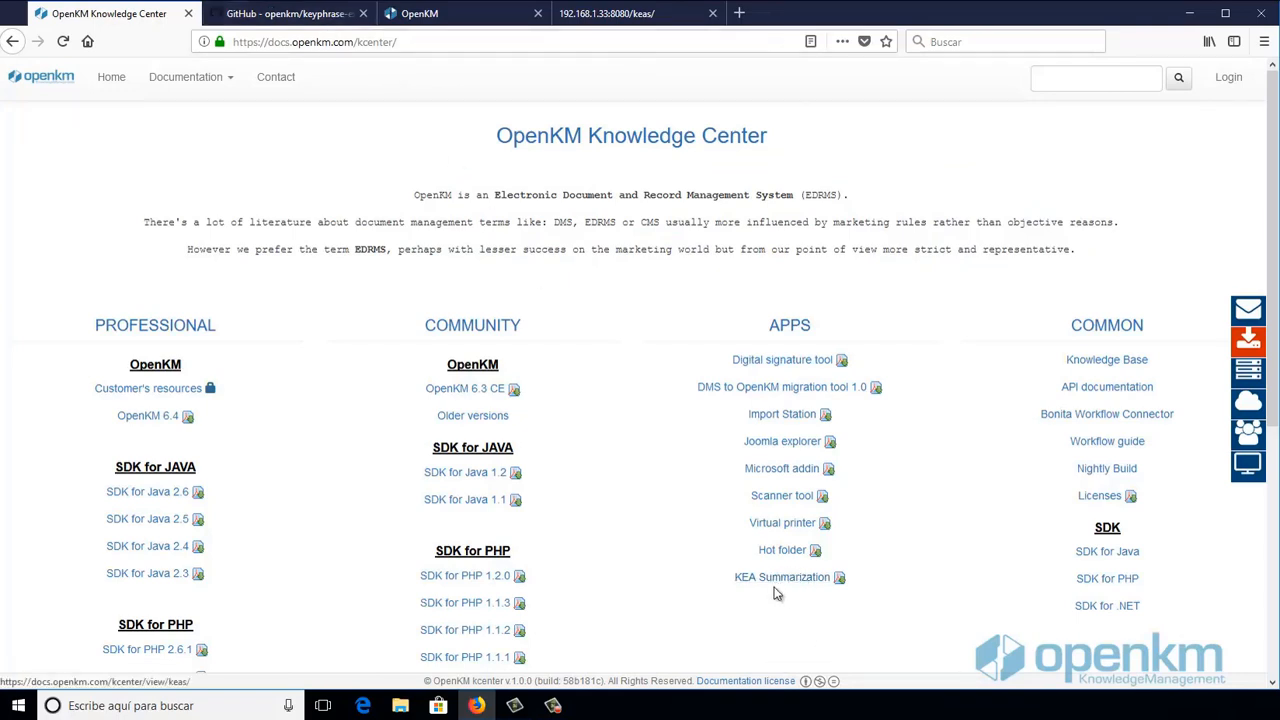
Step: Follow the KEA Summarization link under APPS in the Knowledge Center
click(782, 577)
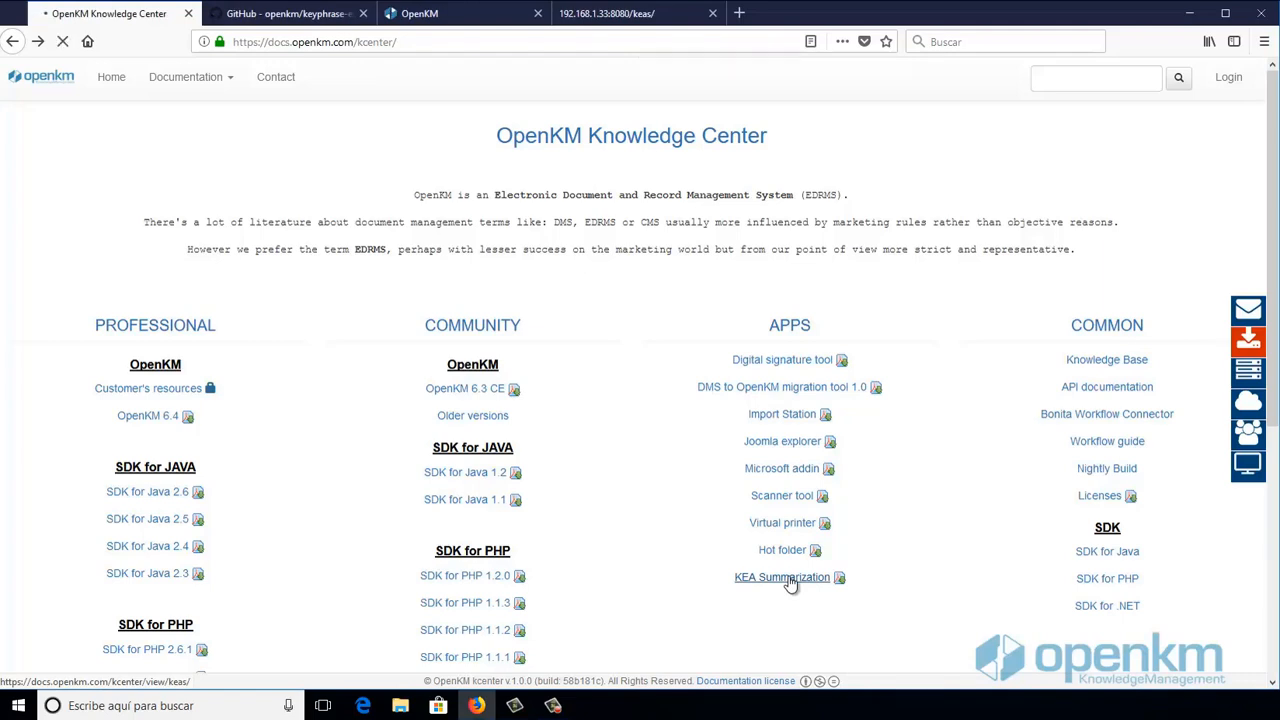
click(782, 577)
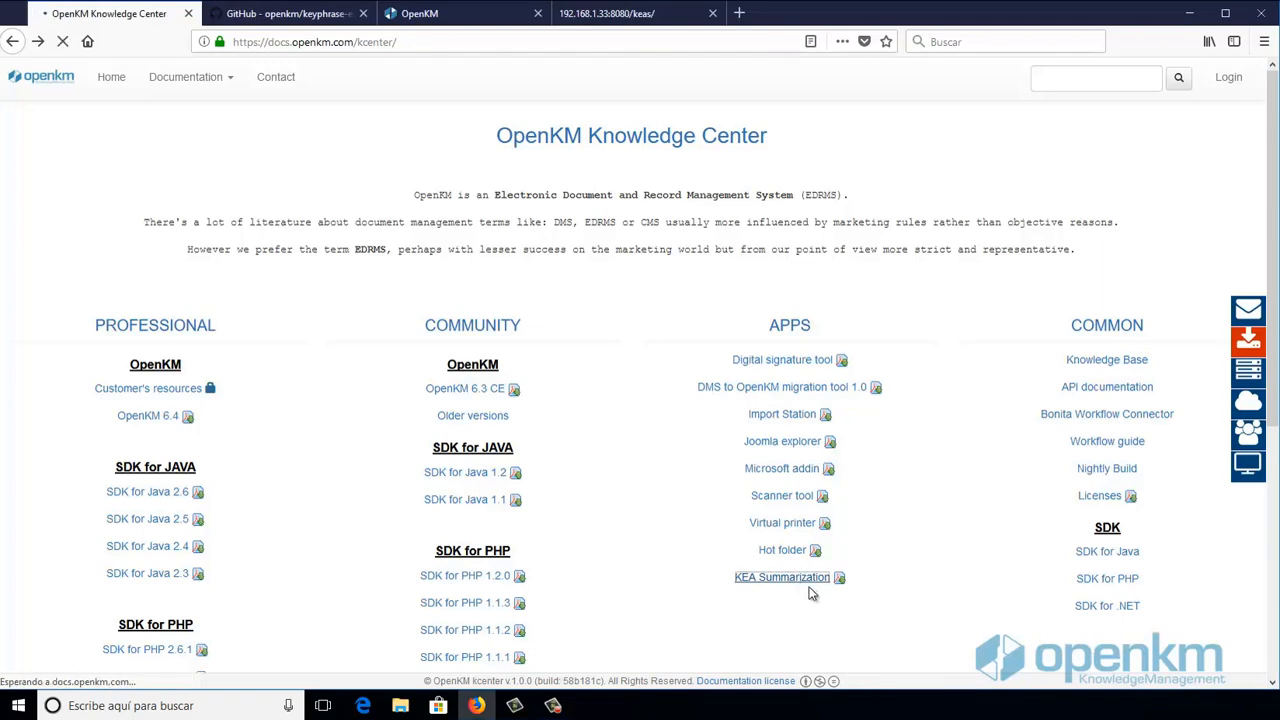